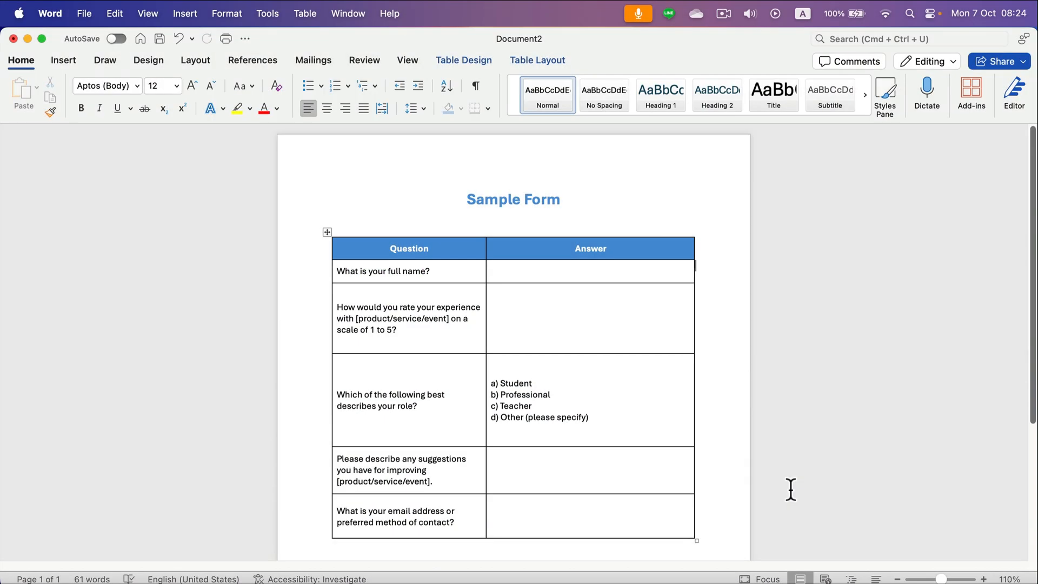
mouse_move(581, 218)
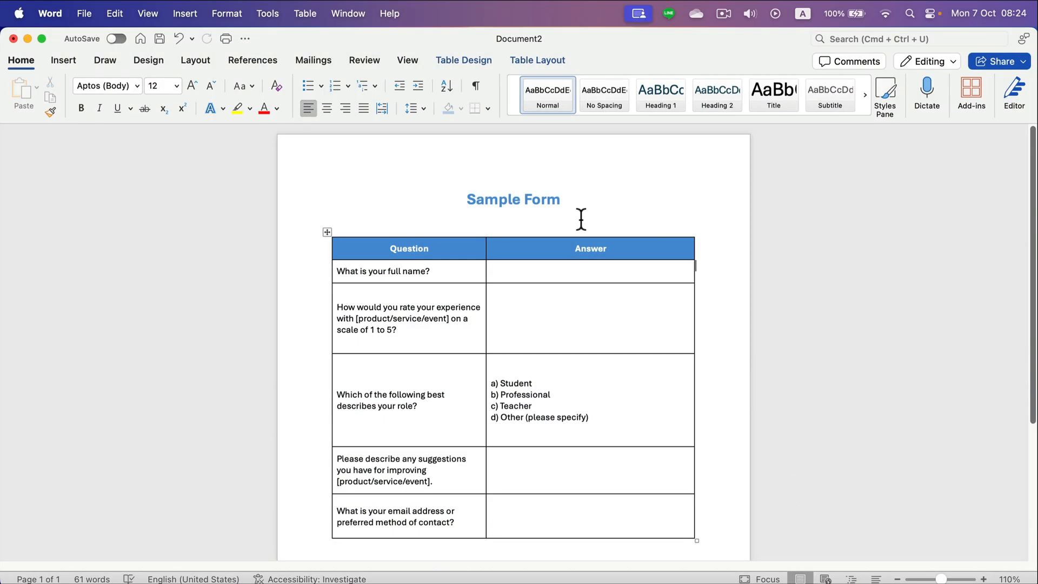
mouse_move(586, 206)
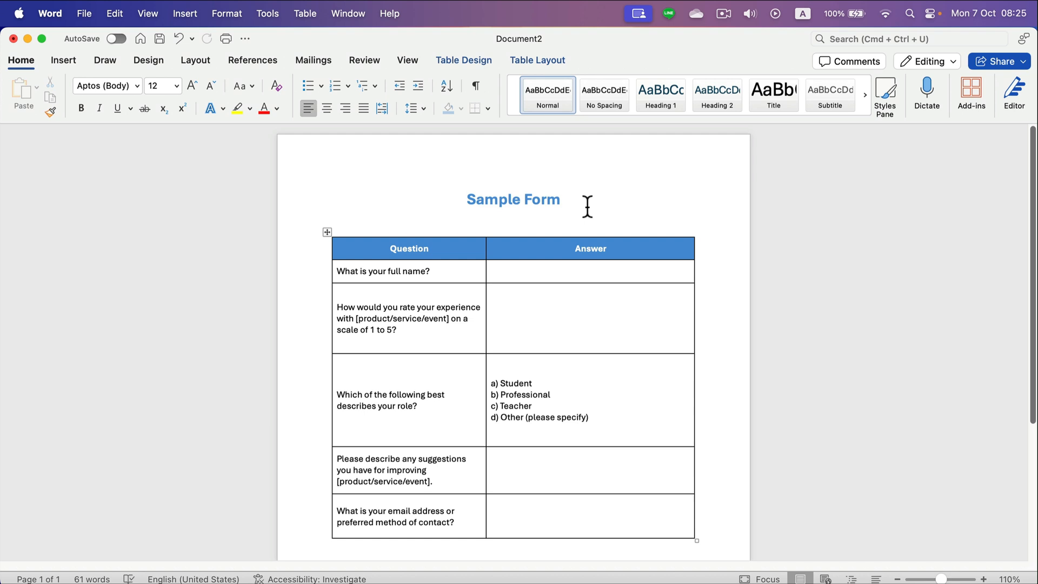
mouse_move(545, 257)
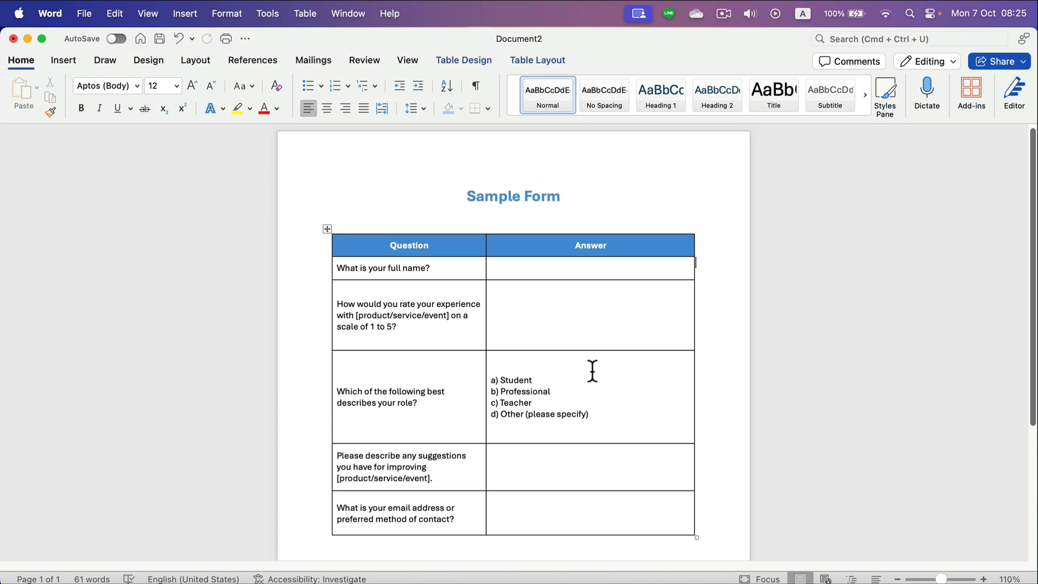
mouse_move(436, 244)
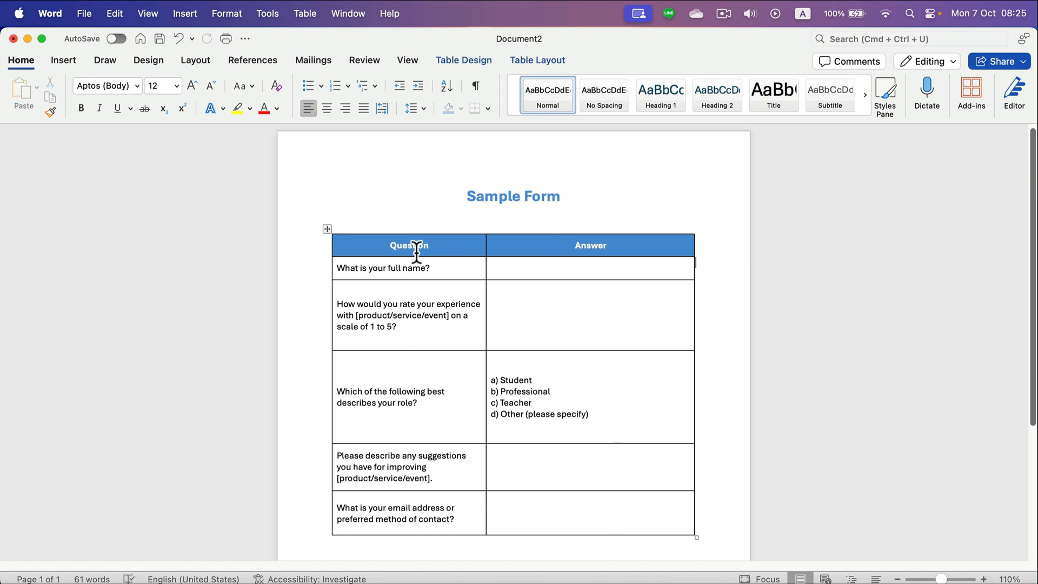
mouse_move(392, 345)
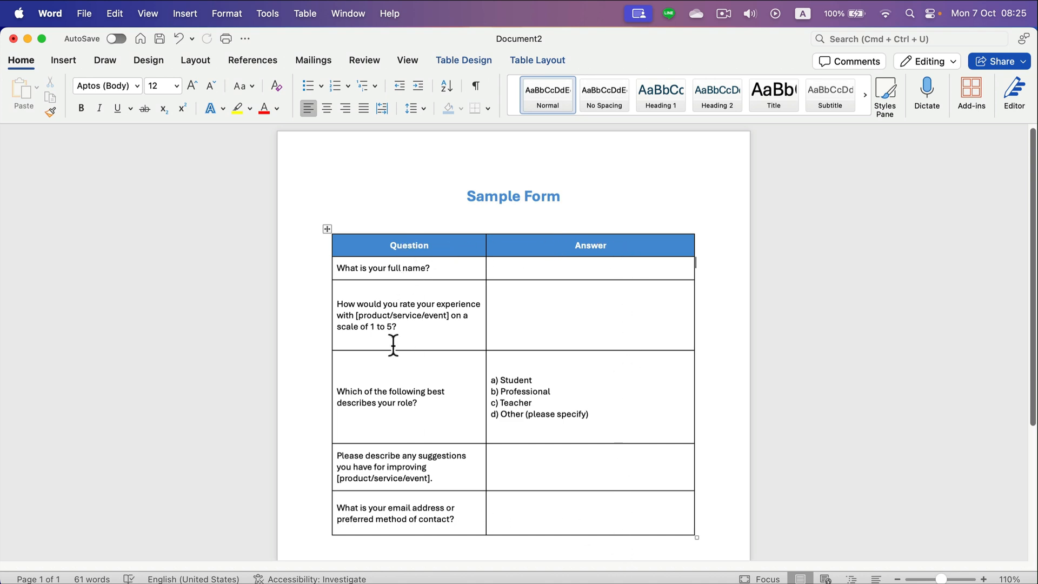
mouse_move(572, 259)
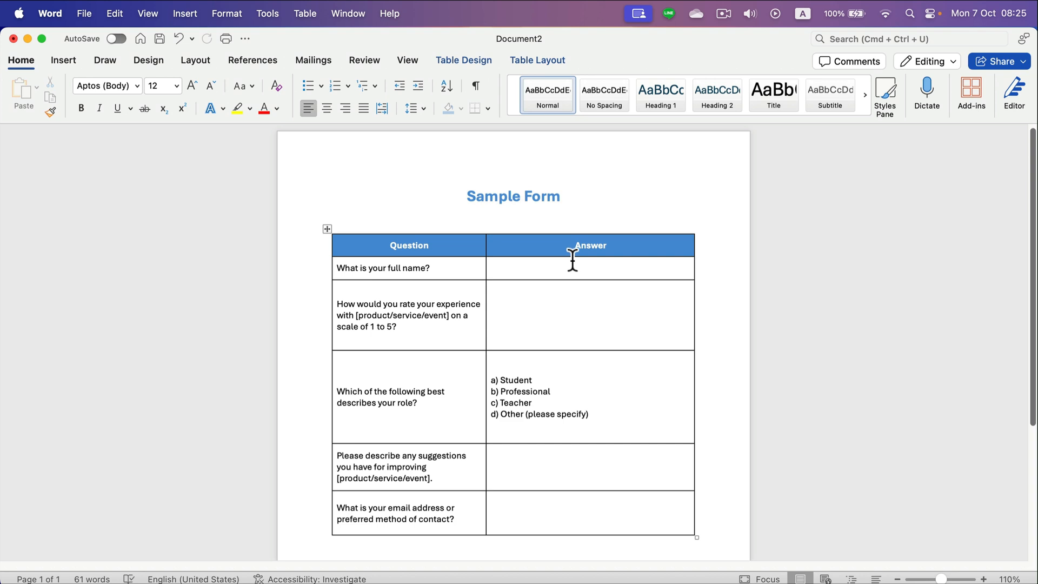
mouse_move(602, 331)
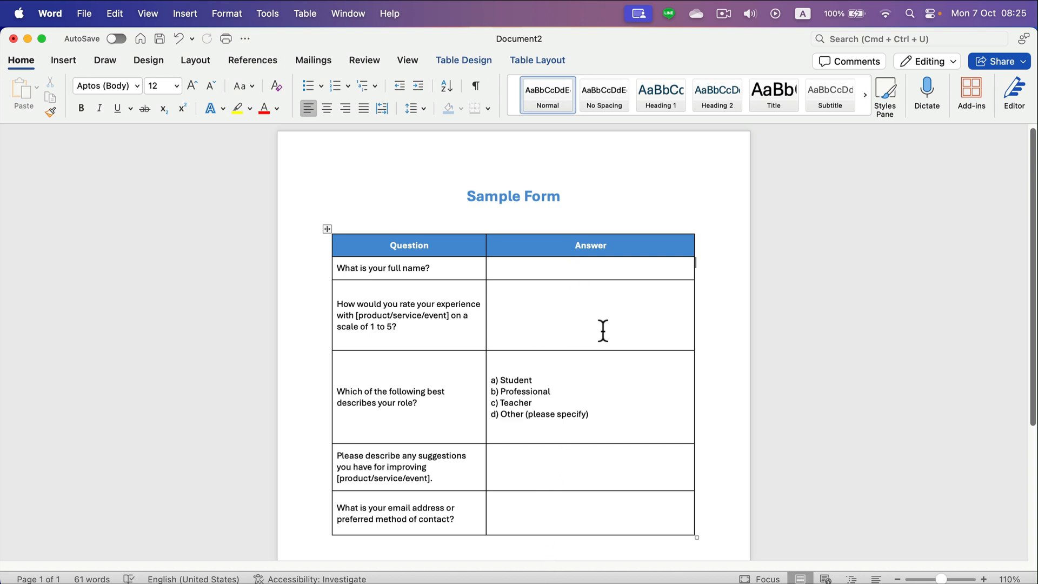
mouse_move(585, 312)
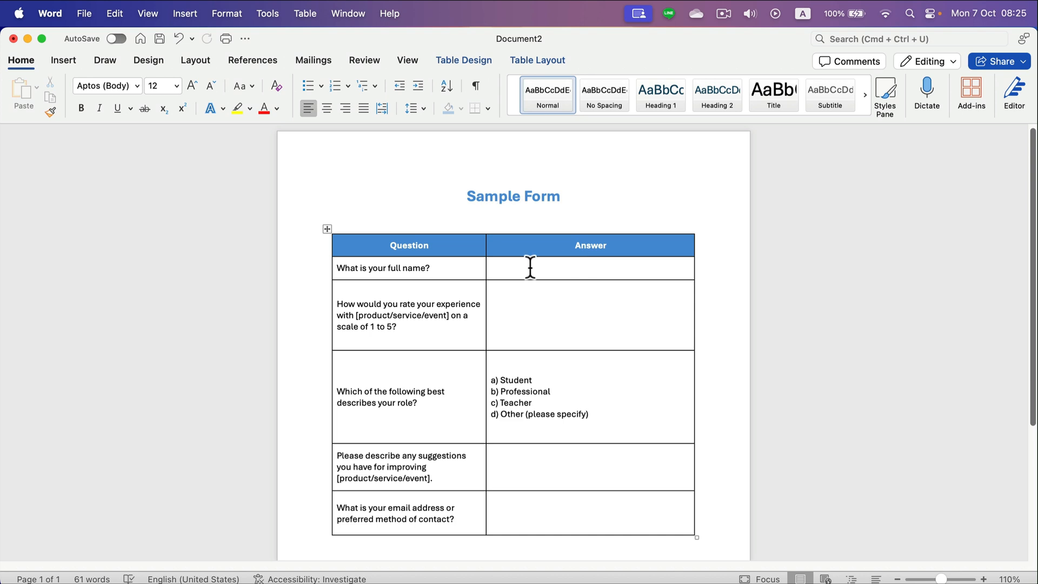
Click into the answer column of the Sample Form table.
click(530, 268)
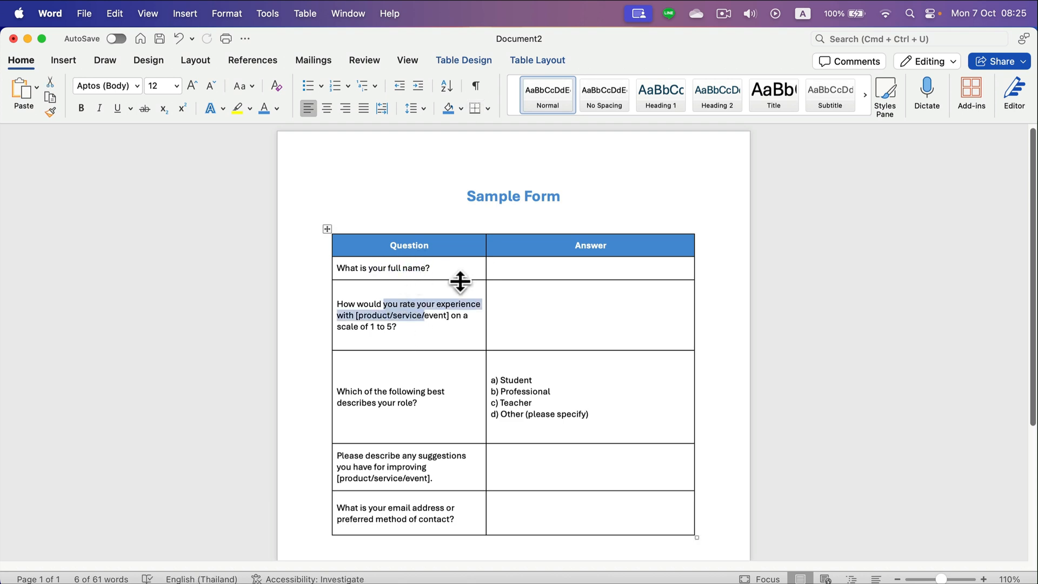
mouse_move(572, 219)
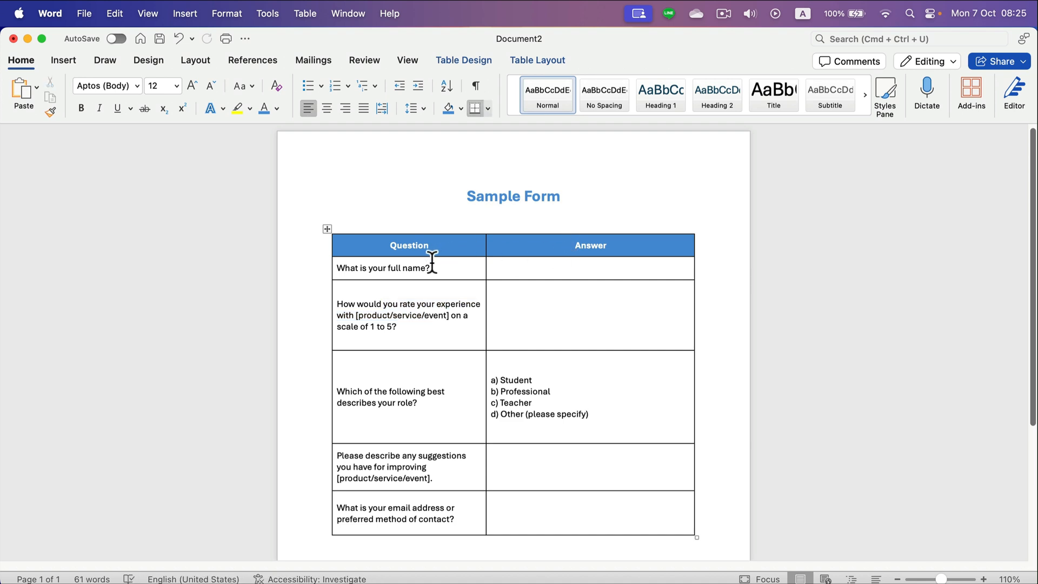
click(590, 267)
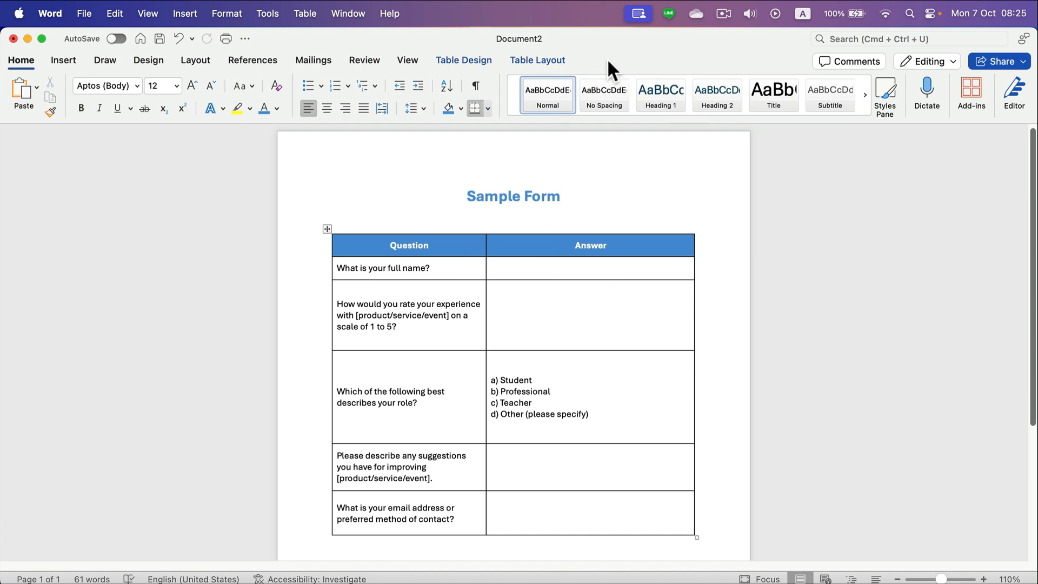
click(589, 268)
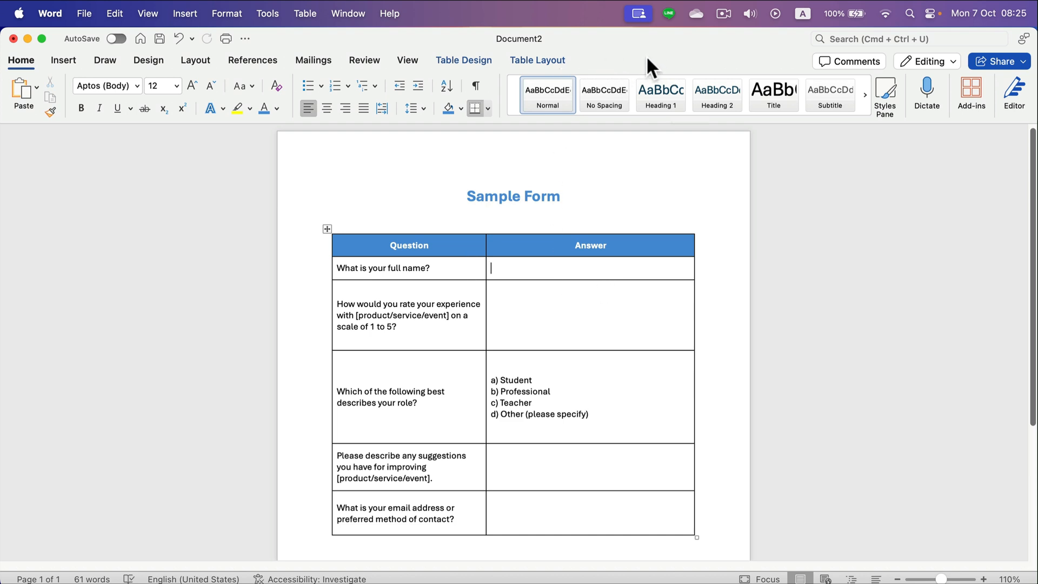
Enable the Developer tab in Word's Ribbon & Toolbar preferences, save, and close preferences.
click(49, 13)
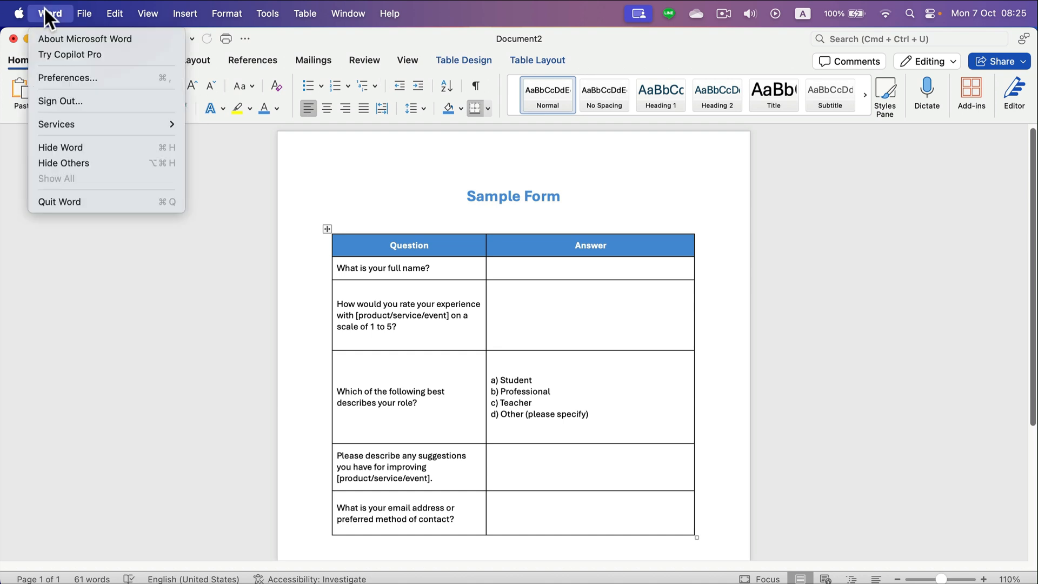
mouse_move(68, 78)
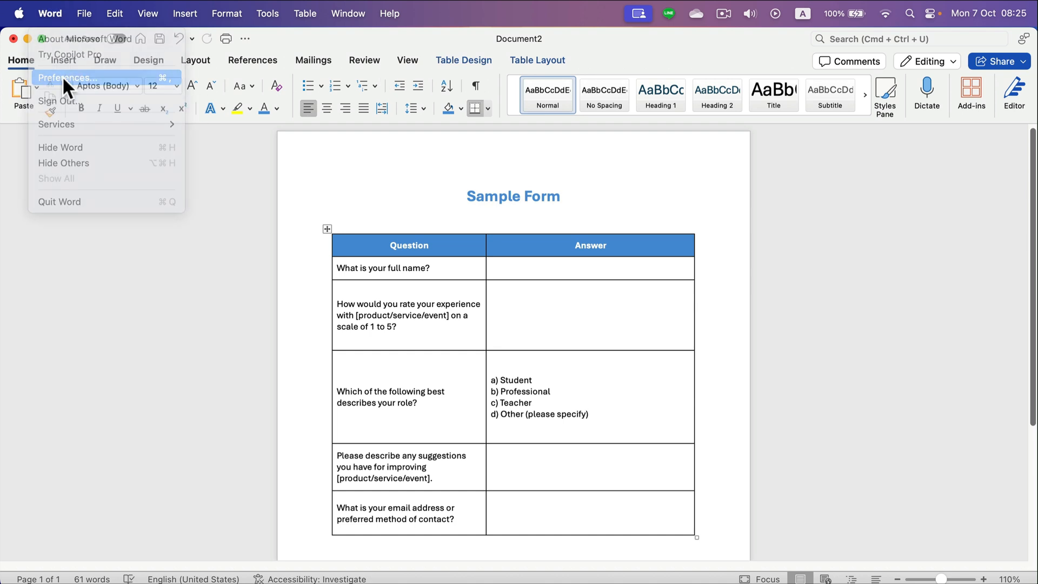
click(65, 77)
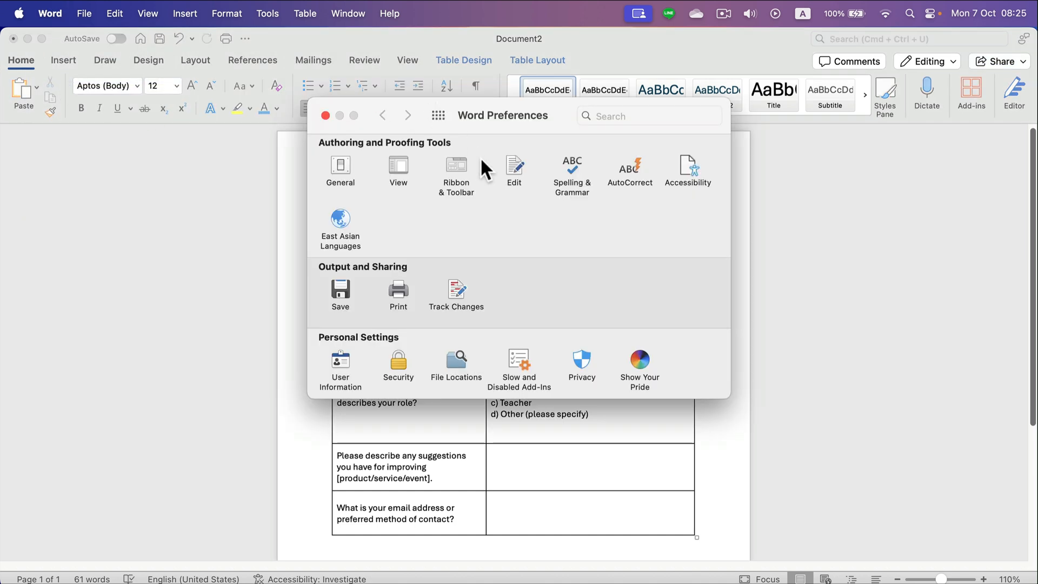
mouse_move(460, 178)
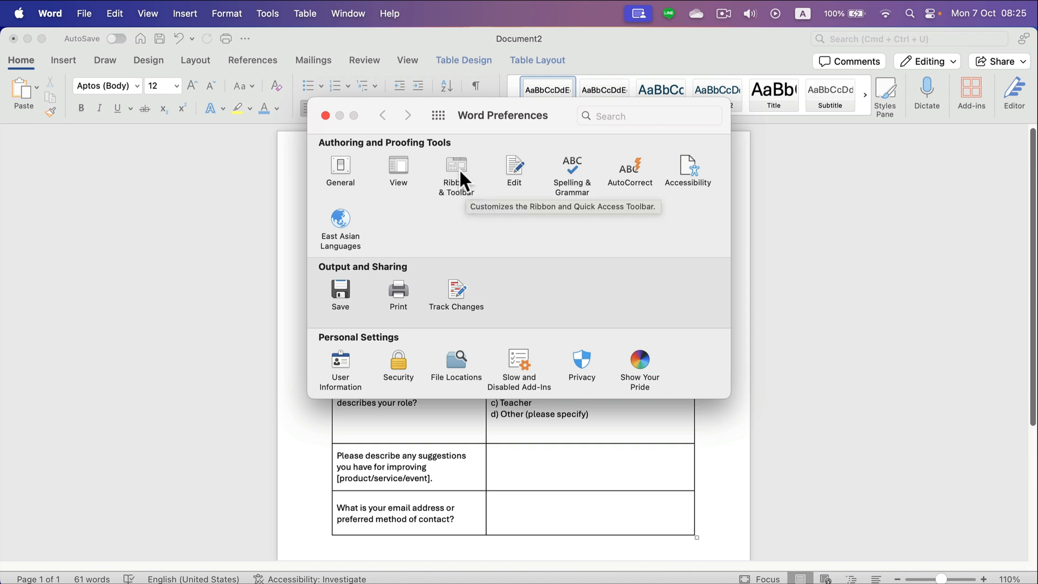
mouse_move(461, 174)
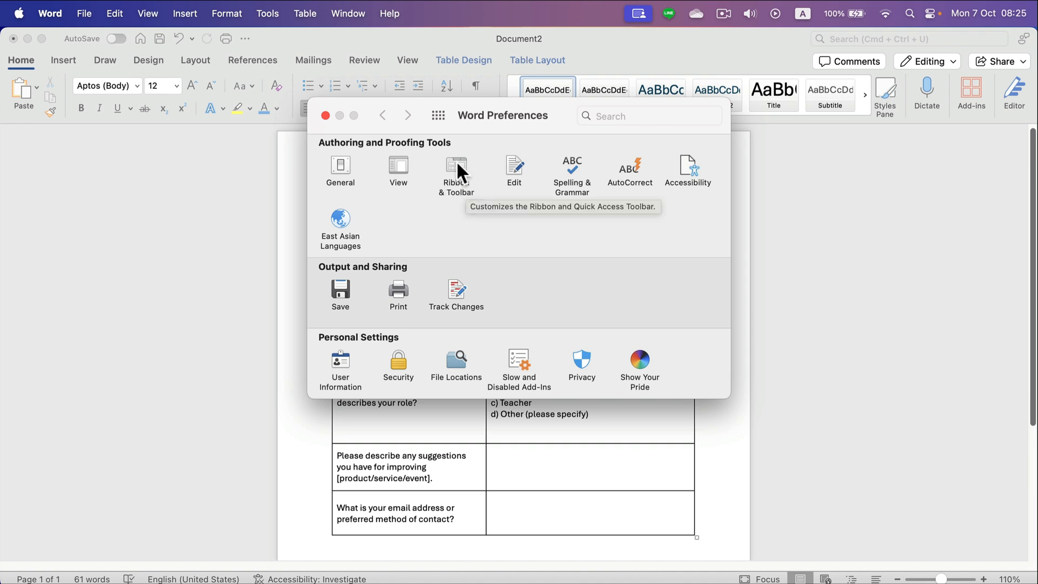
click(455, 171)
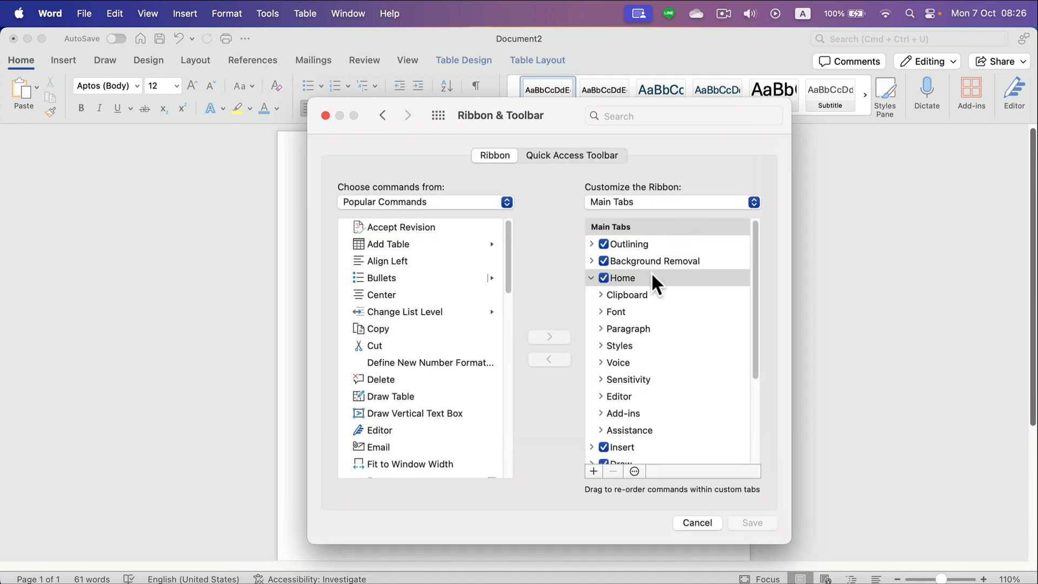
mouse_move(676, 240)
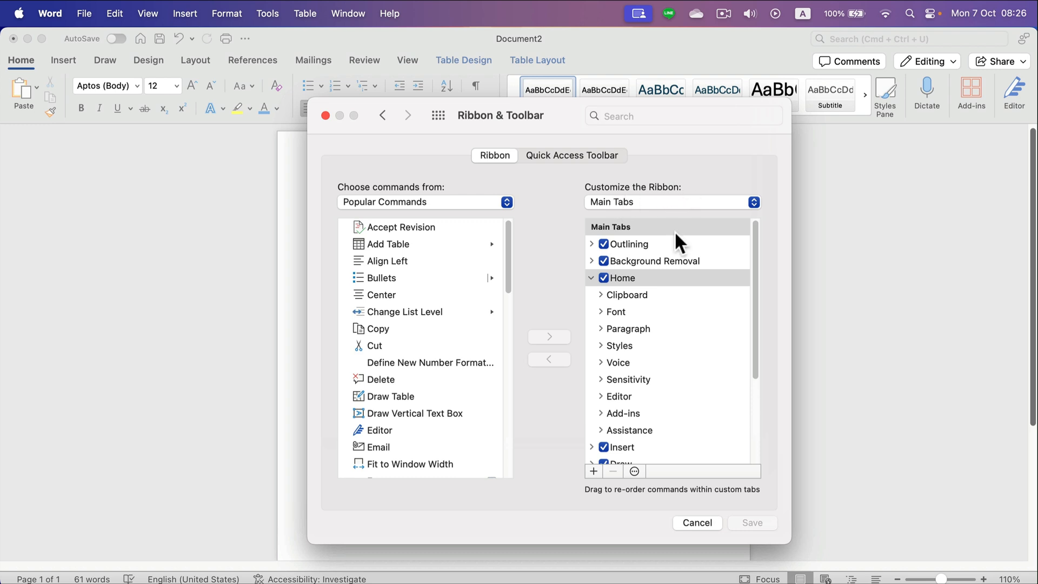
scroll(down, 3)
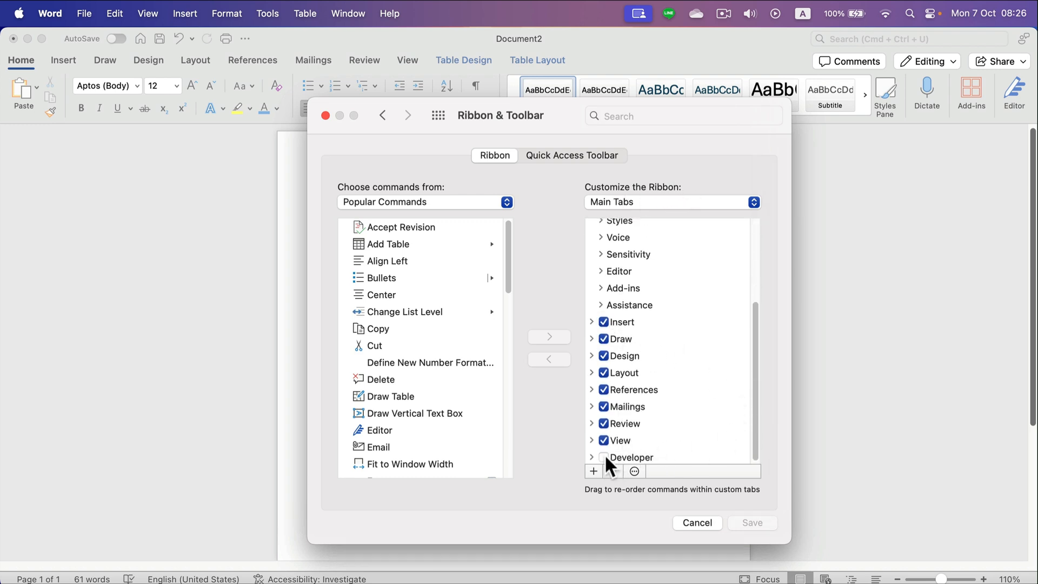
click(603, 457)
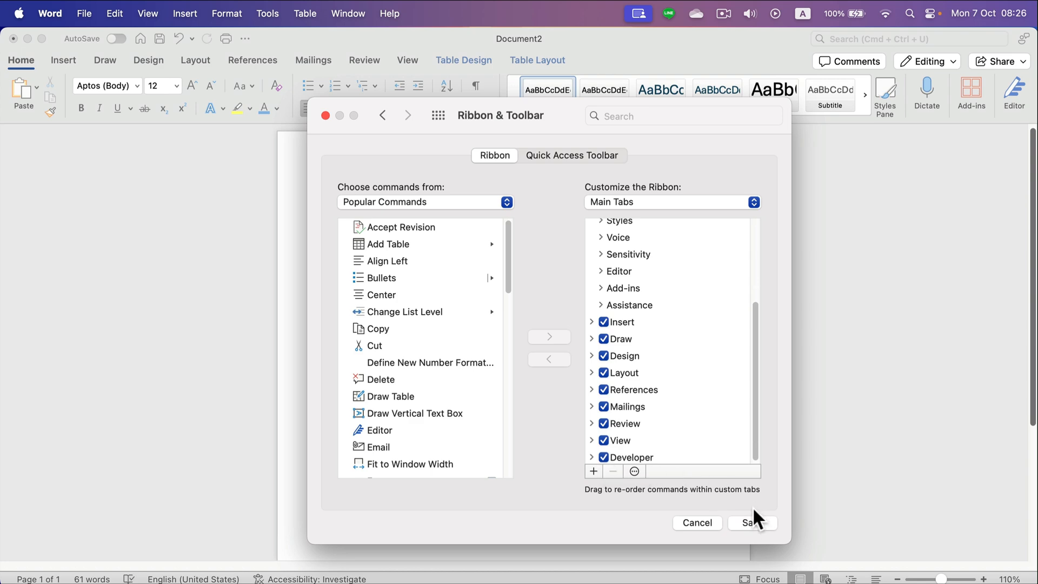
click(382, 115)
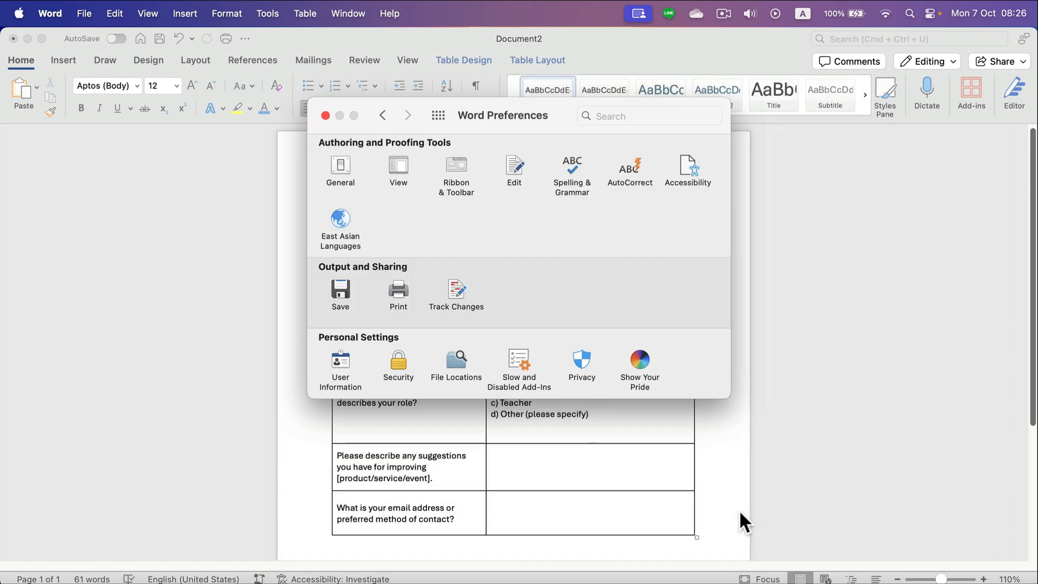
click(325, 115)
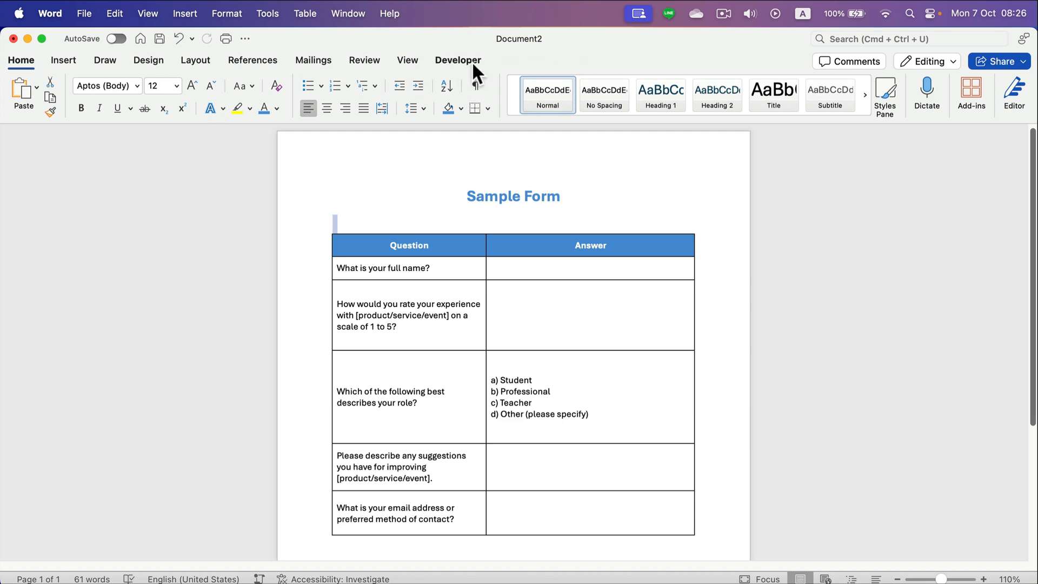
Insert a text form field in the answer cell beside 'What is your full name?'.
click(457, 59)
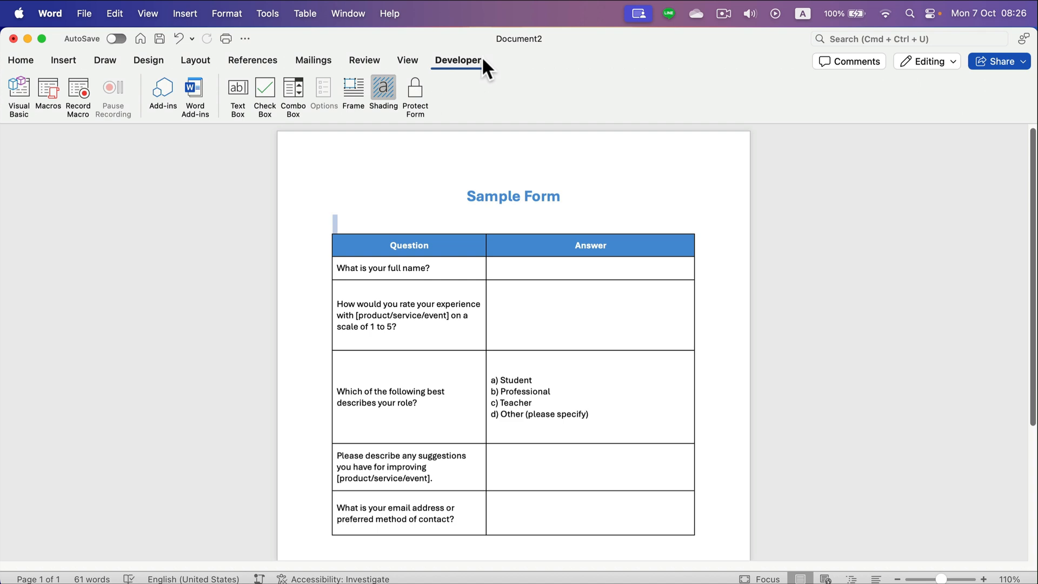
mouse_move(478, 74)
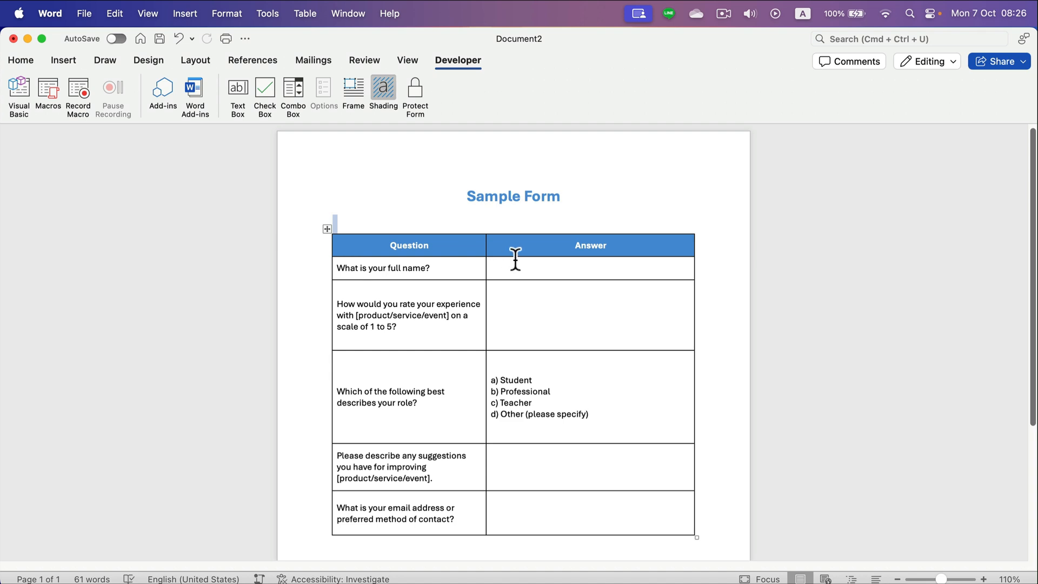
click(590, 267)
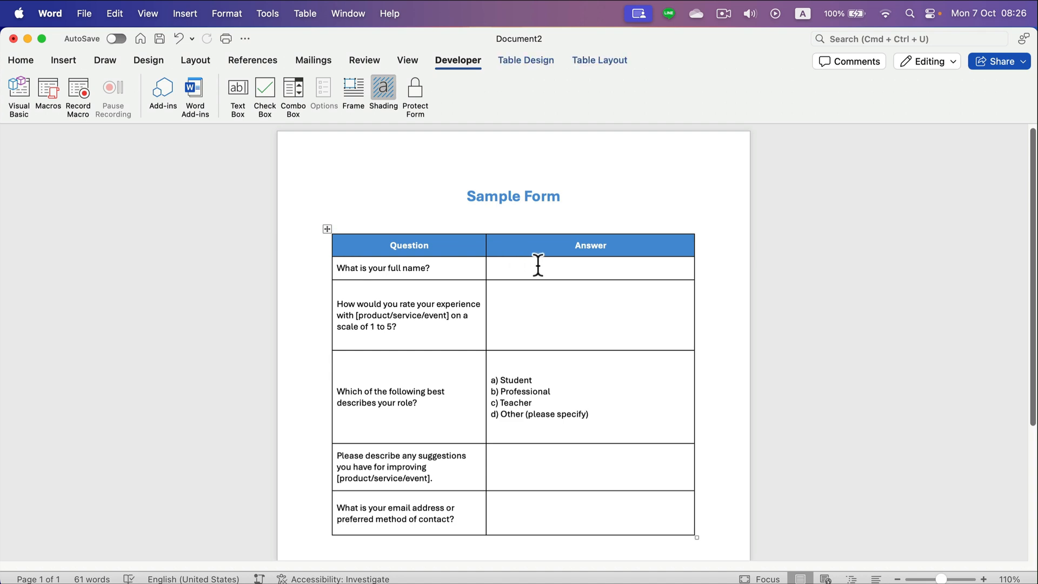
click(491, 268)
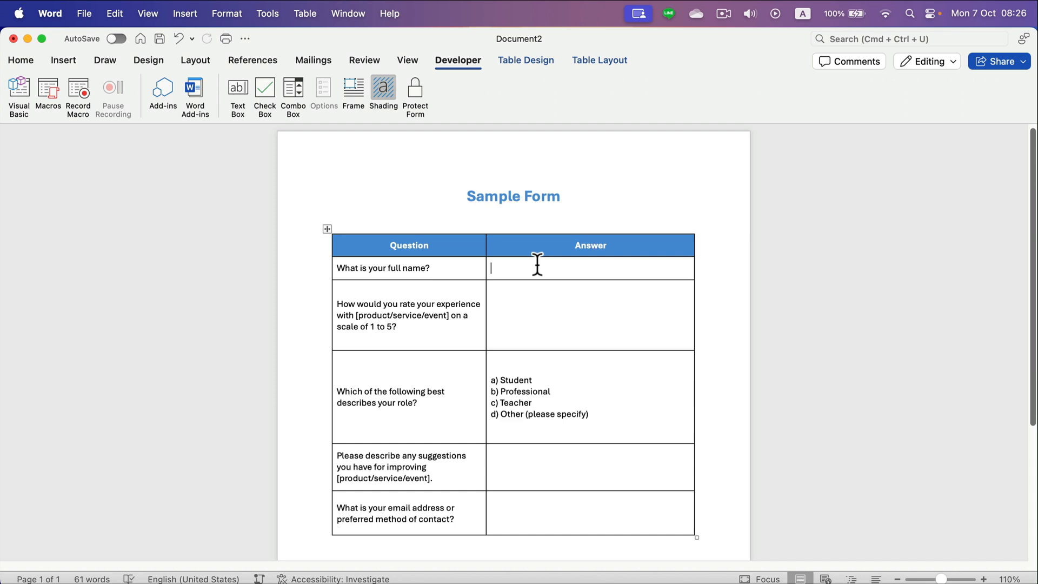
mouse_move(237, 92)
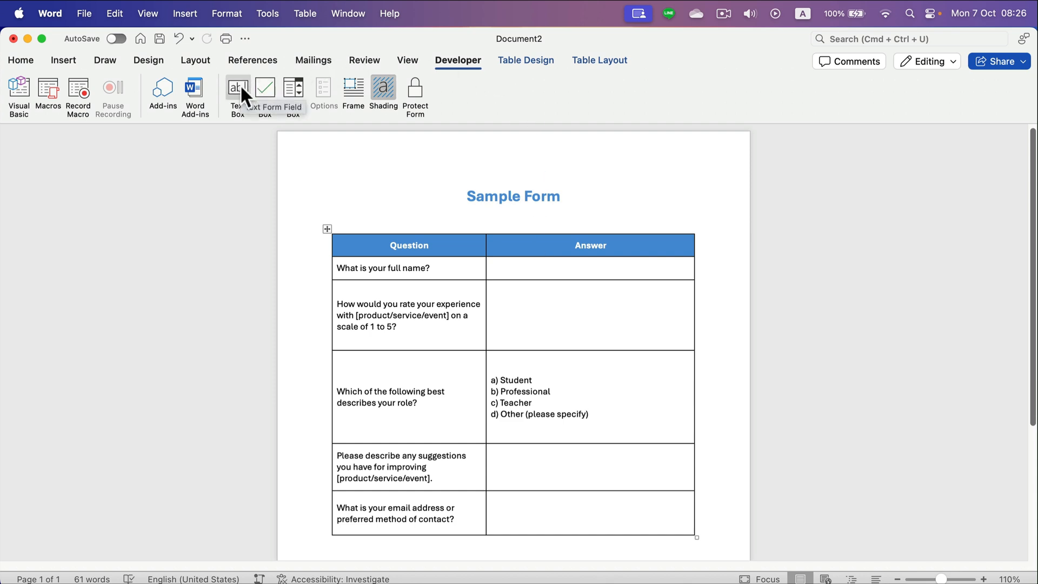
click(590, 267)
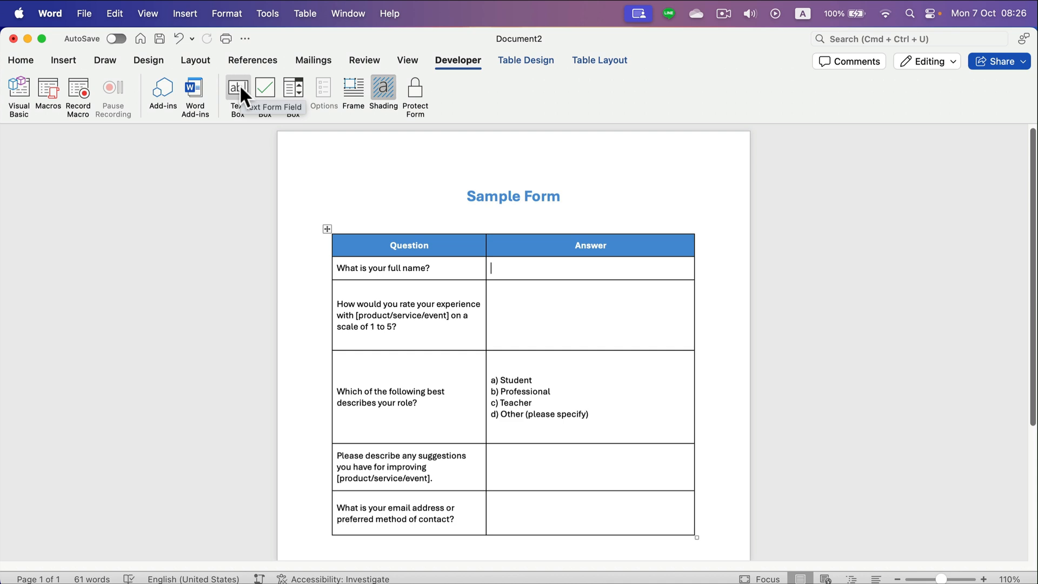
click(264, 96)
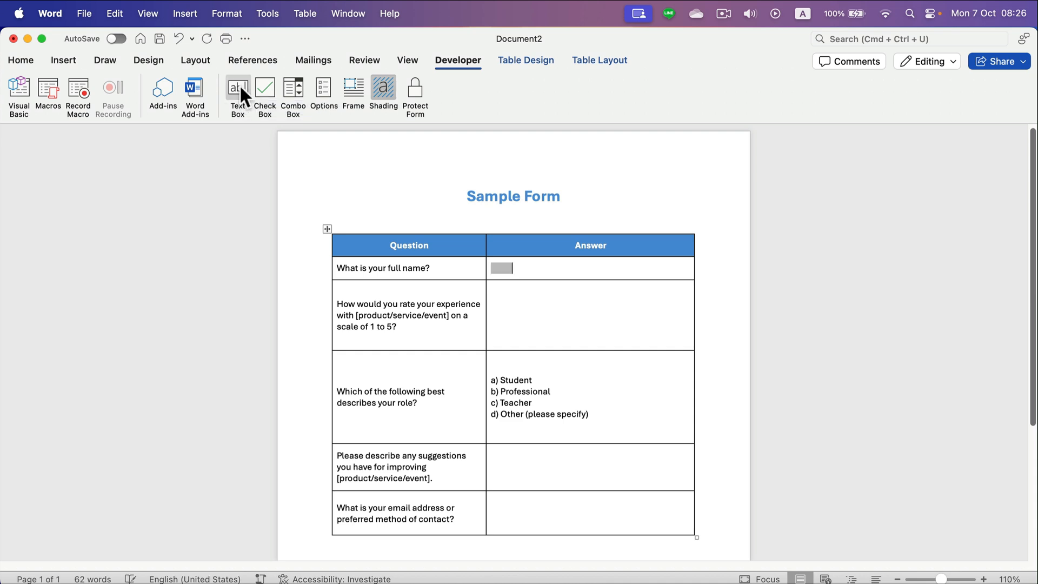
mouse_move(495, 276)
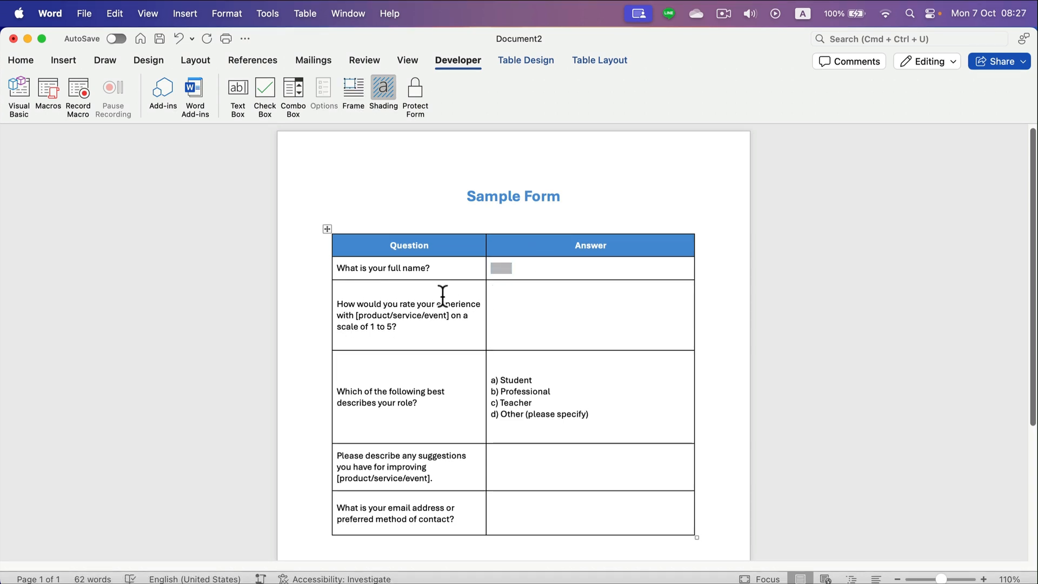
mouse_move(494, 311)
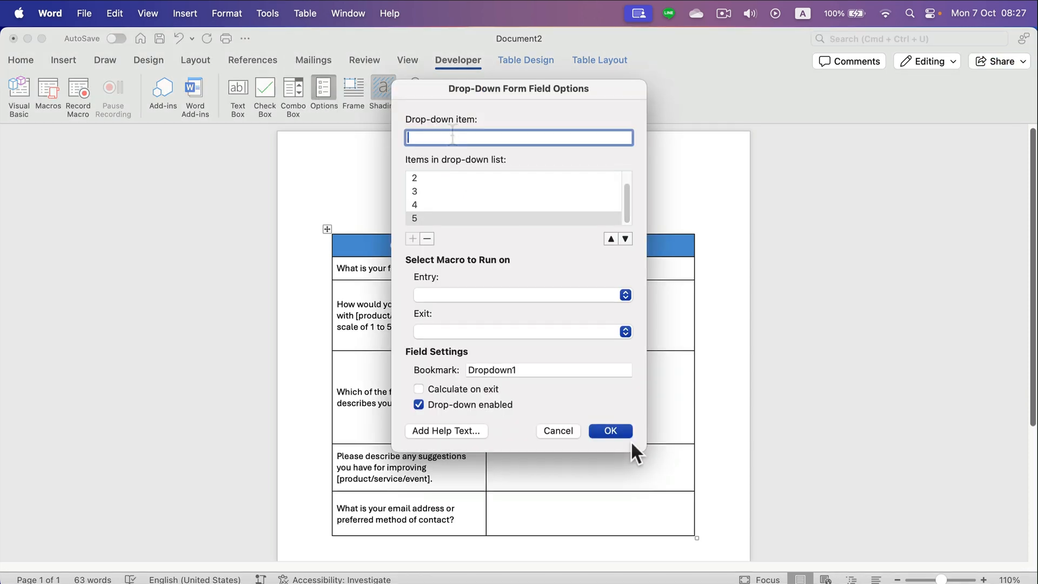
Confirm the rating drop-down field's choices 1 to 5.
click(609, 430)
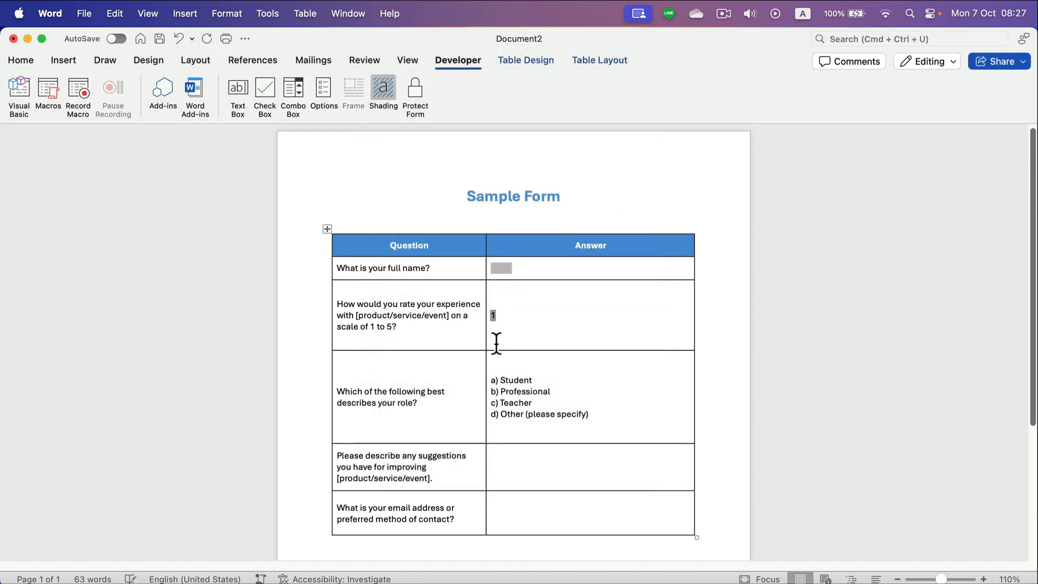
mouse_move(490, 409)
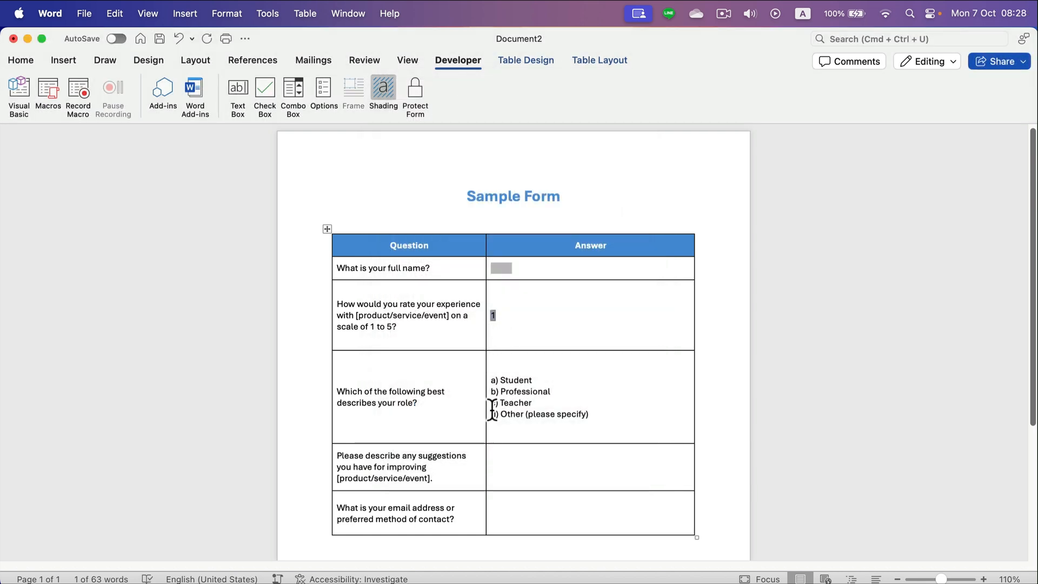
scroll(up, 3)
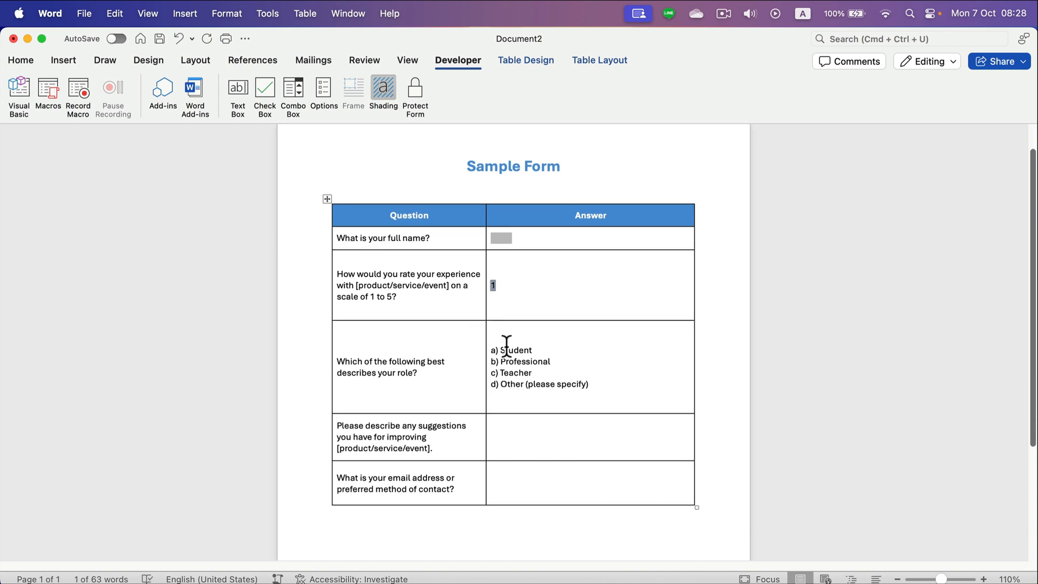
mouse_move(521, 356)
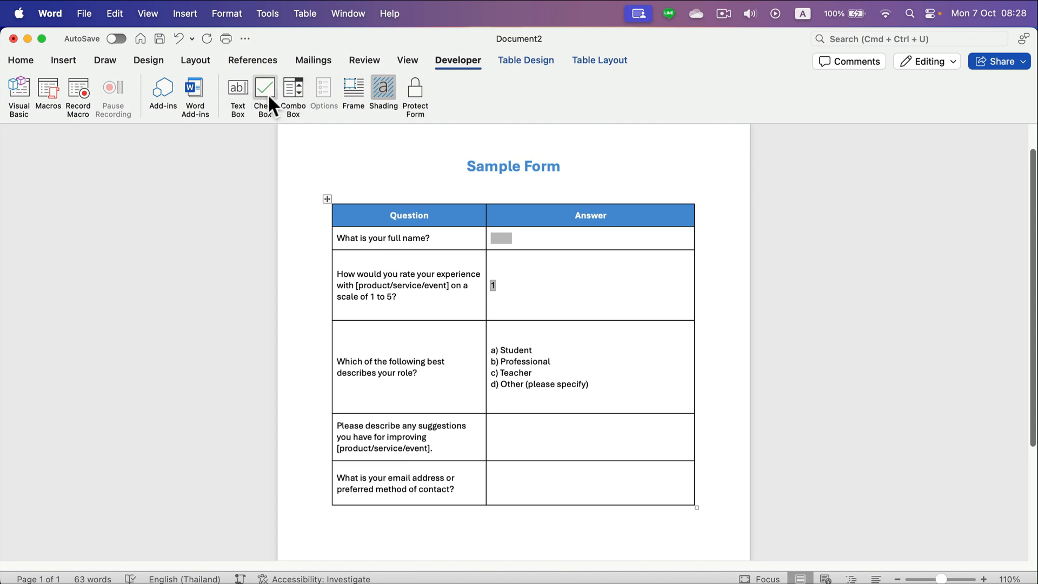
mouse_move(264, 89)
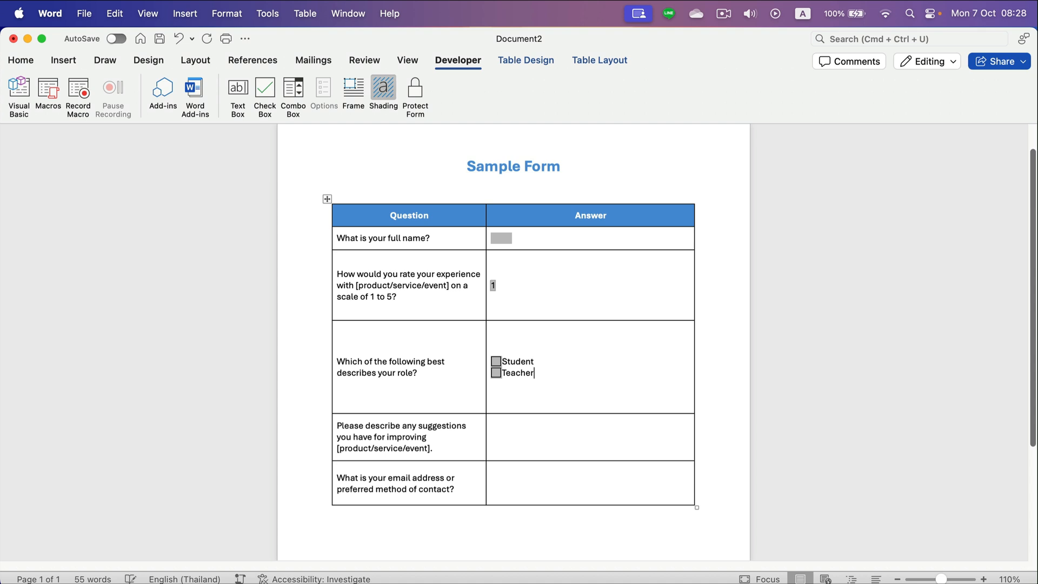
Add a third check box below Teacher labelled 'Other'.
click(264, 88)
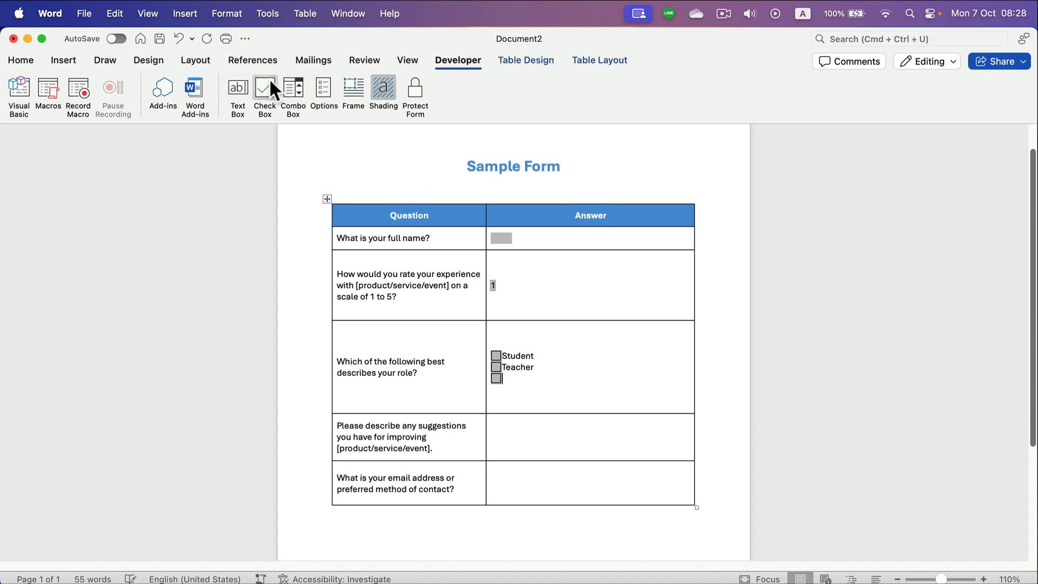
text(Other)
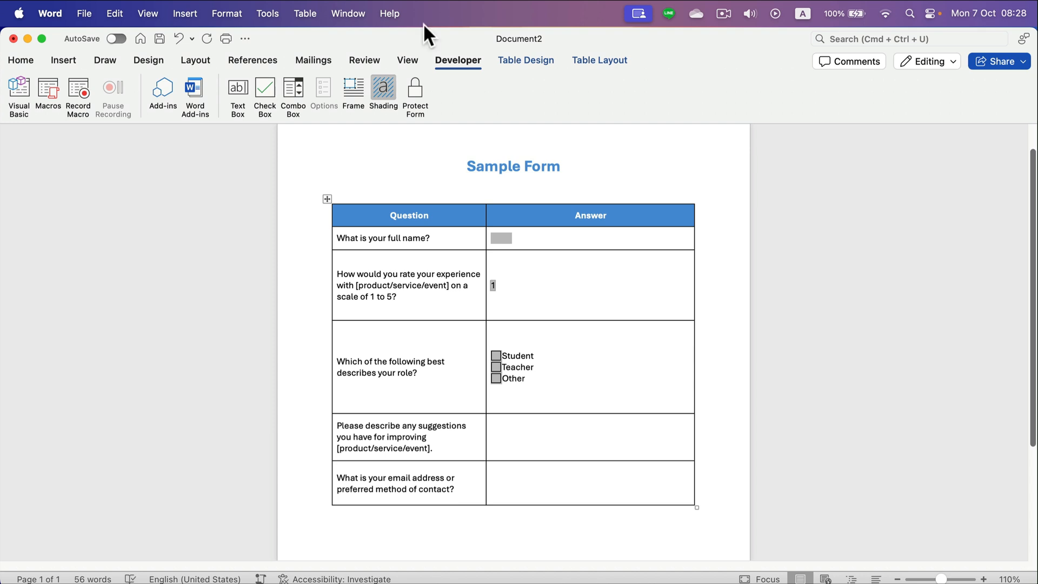
mouse_move(495, 354)
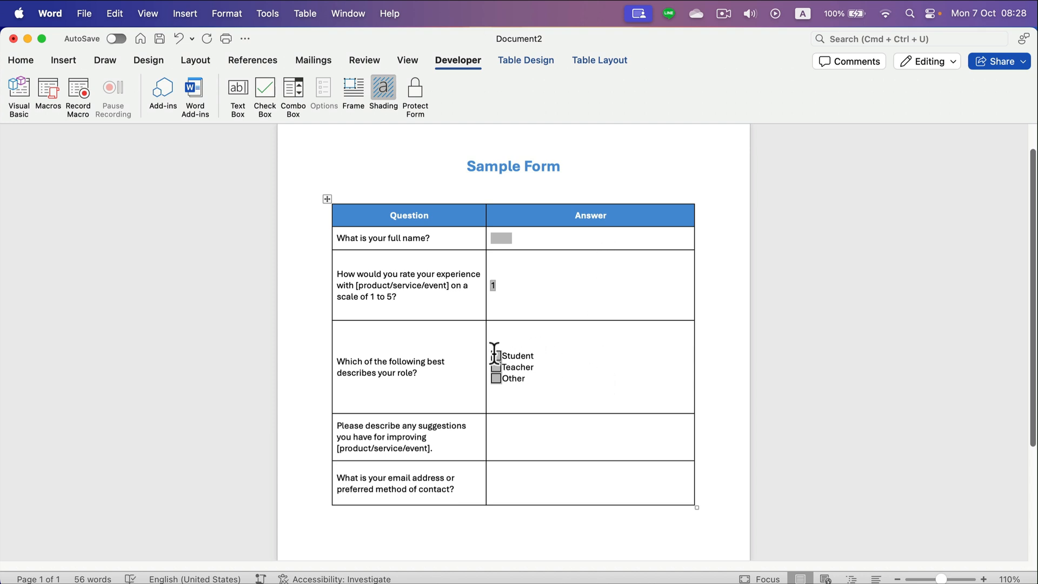
mouse_move(512, 365)
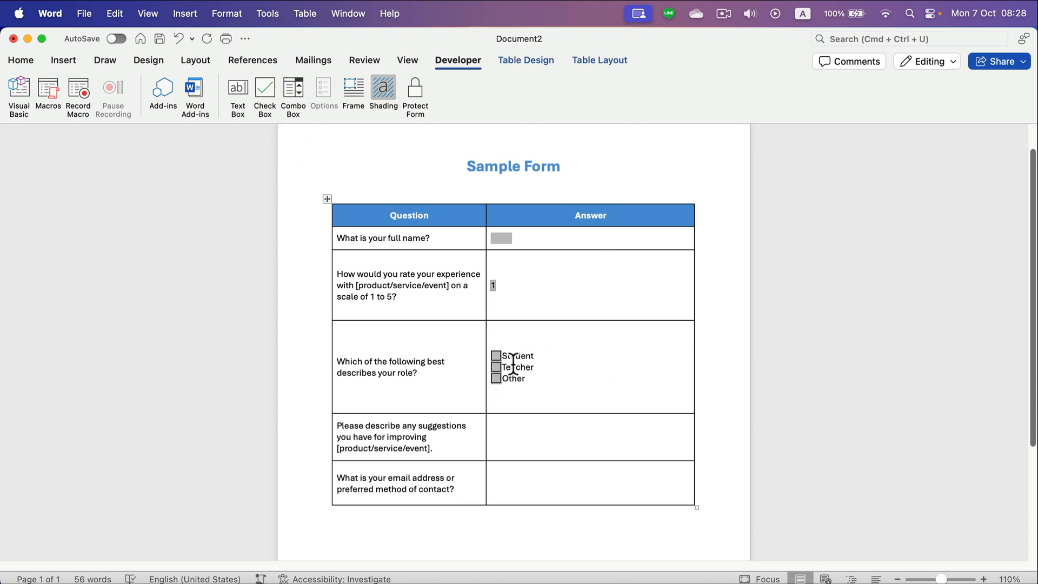
mouse_move(586, 421)
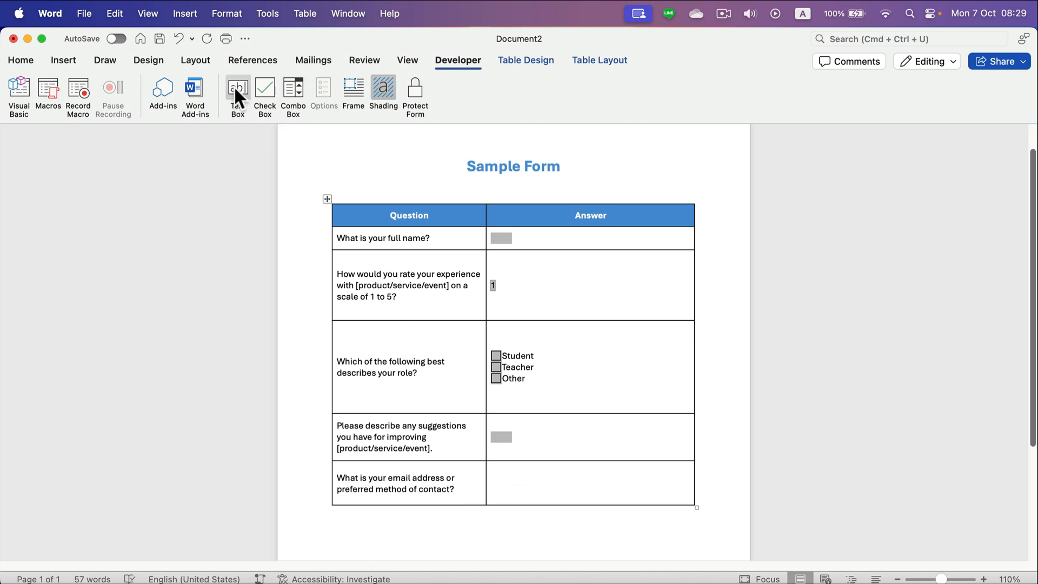
Add a contact answer text field and give it 'Your Answer' as default text.
click(237, 88)
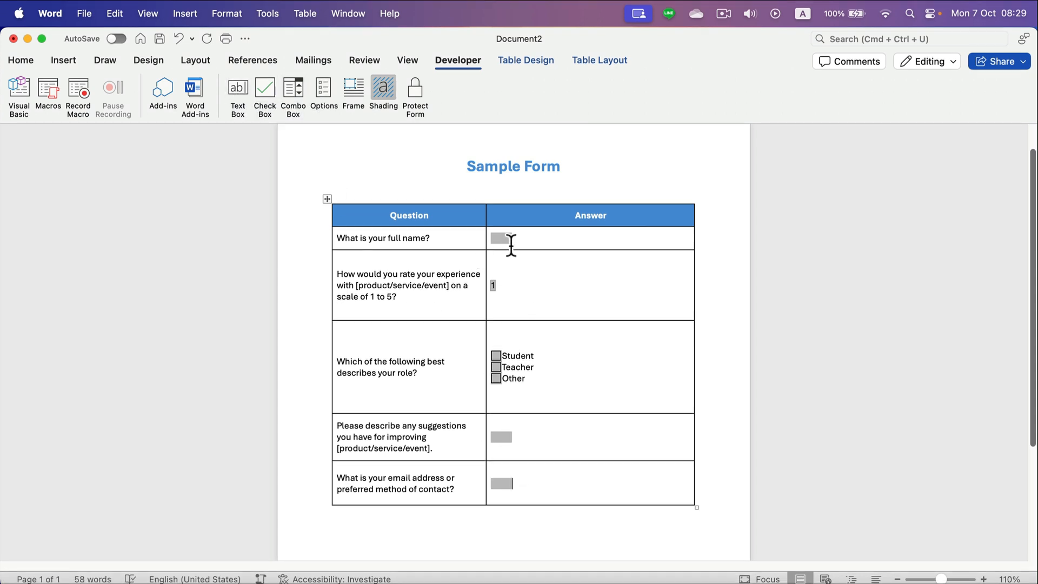
mouse_move(516, 236)
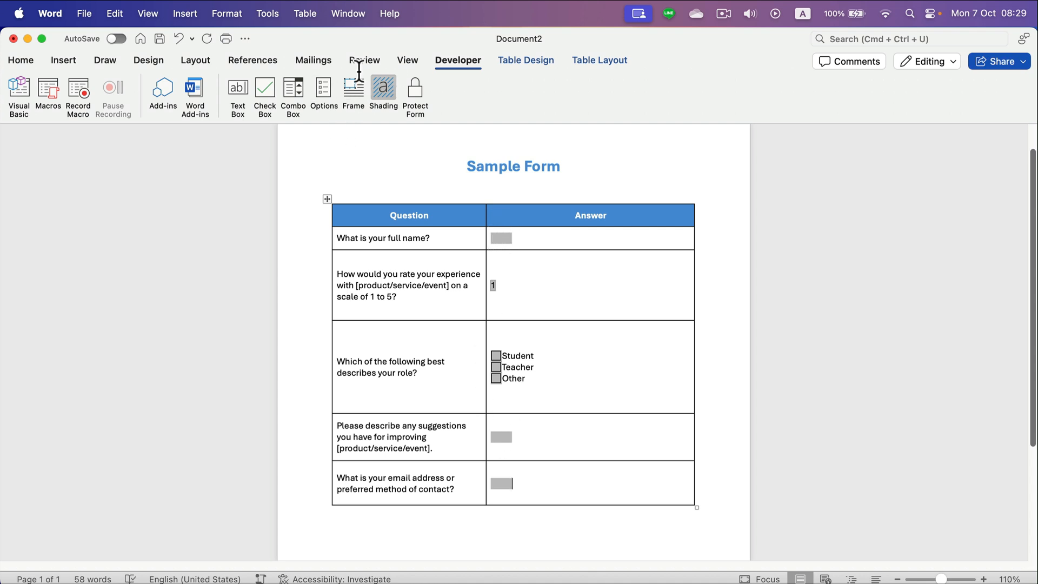
click(323, 91)
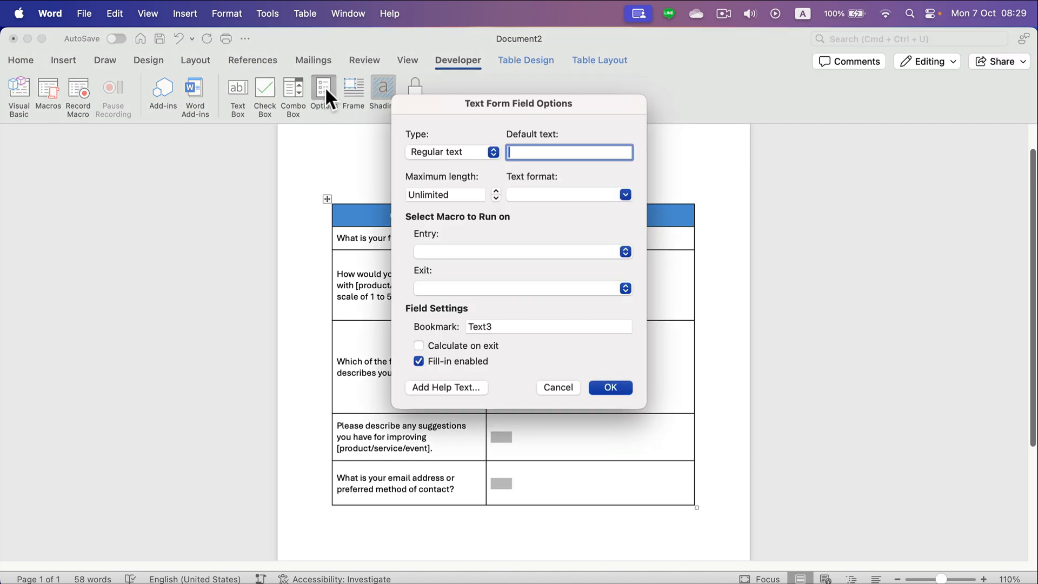
text(Your Answer)
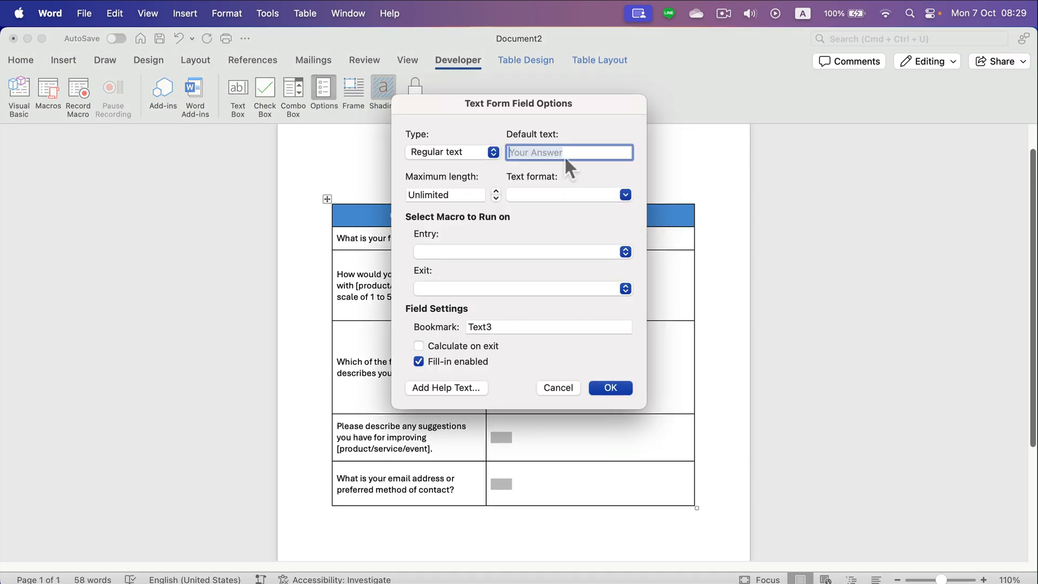
click(609, 387)
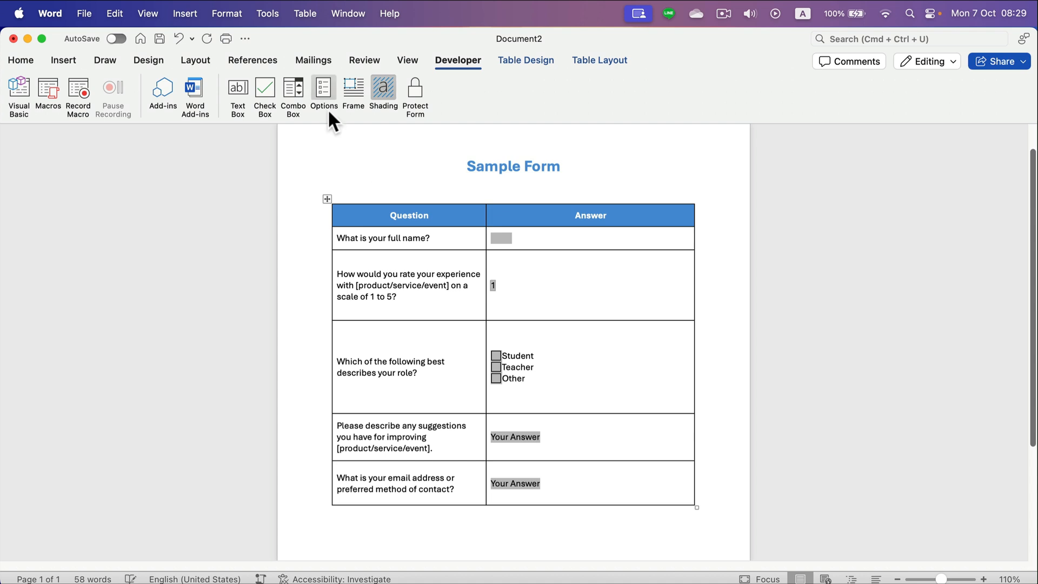
click(323, 92)
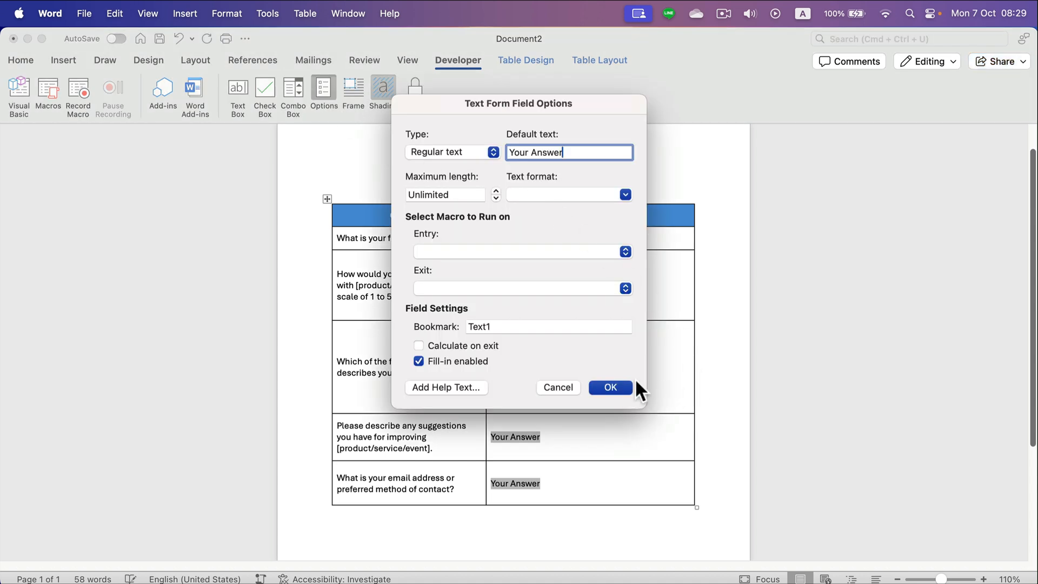
click(610, 387)
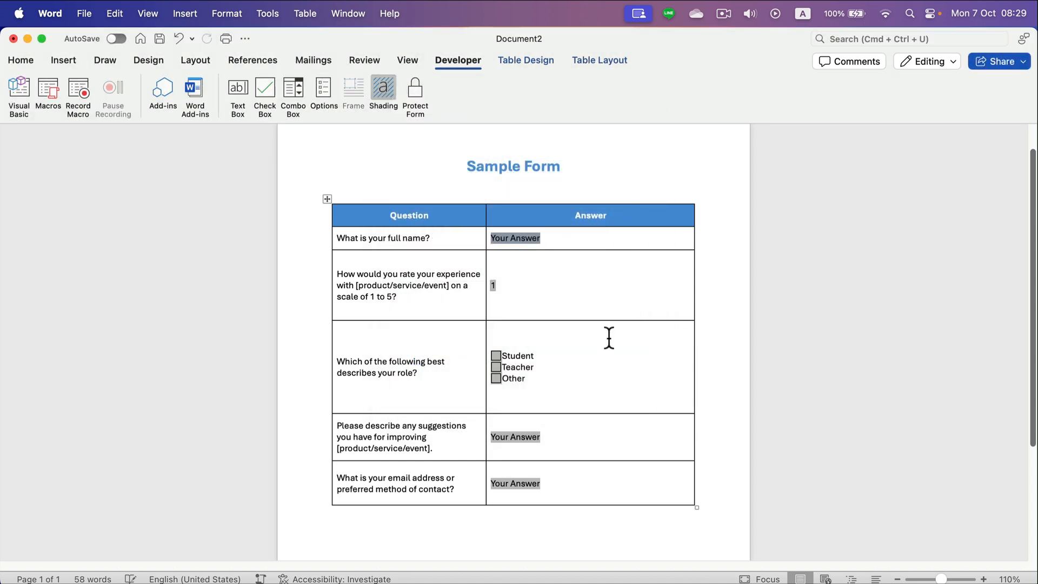
mouse_move(528, 286)
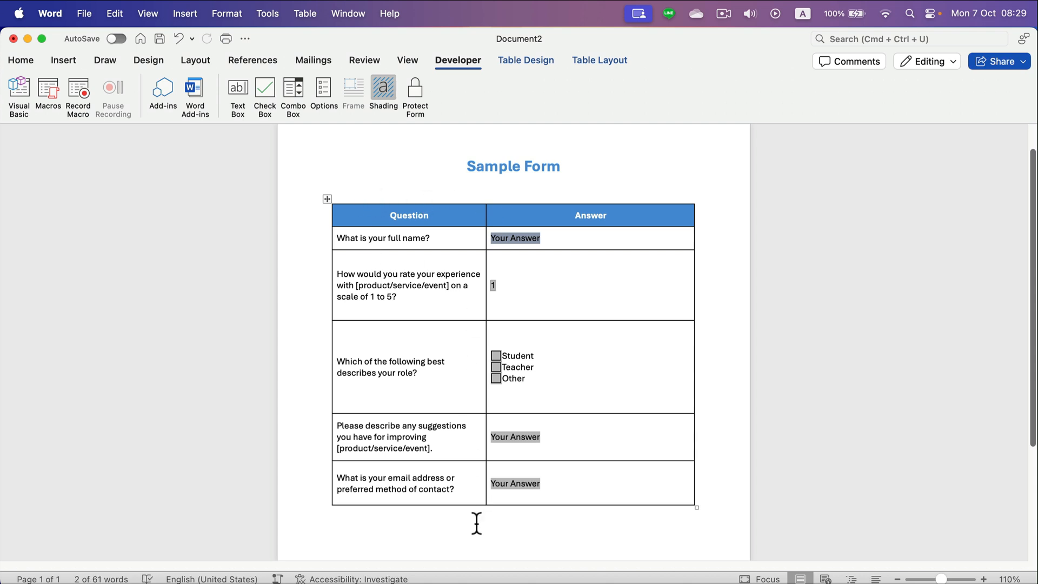
mouse_move(450, 467)
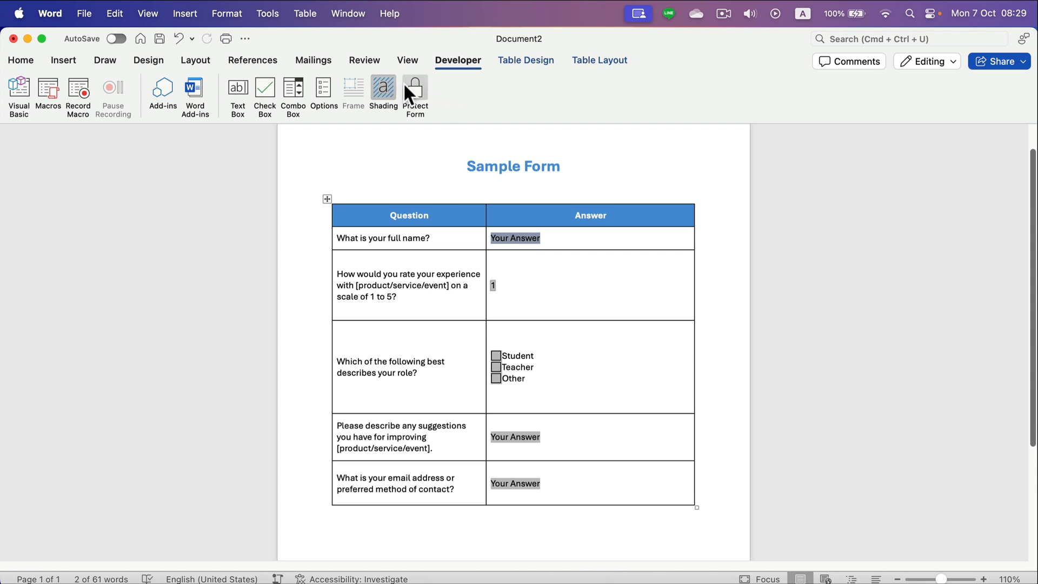
mouse_move(416, 90)
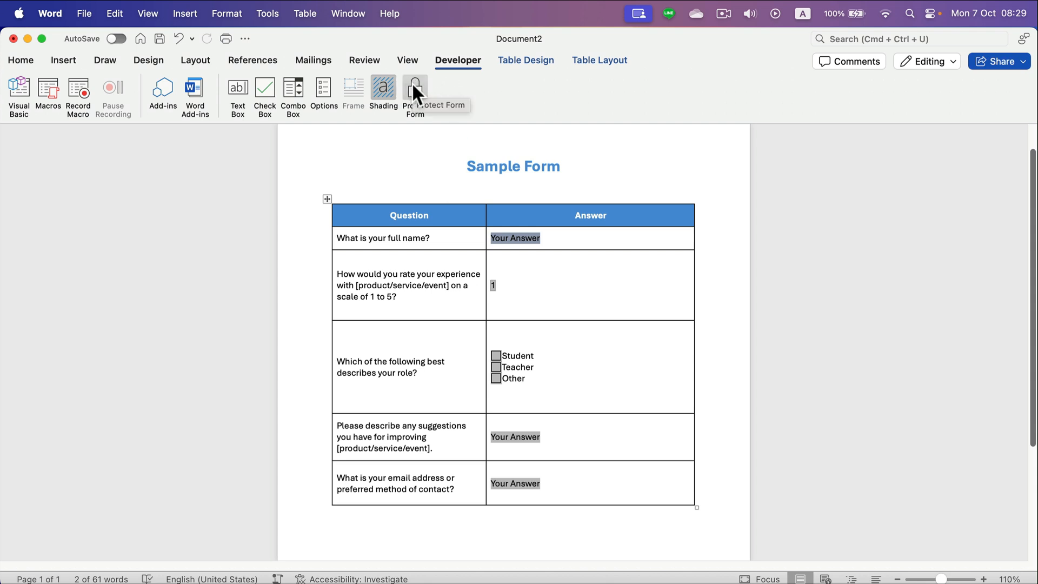
Turn on Protect Form from the Developer tab.
click(415, 92)
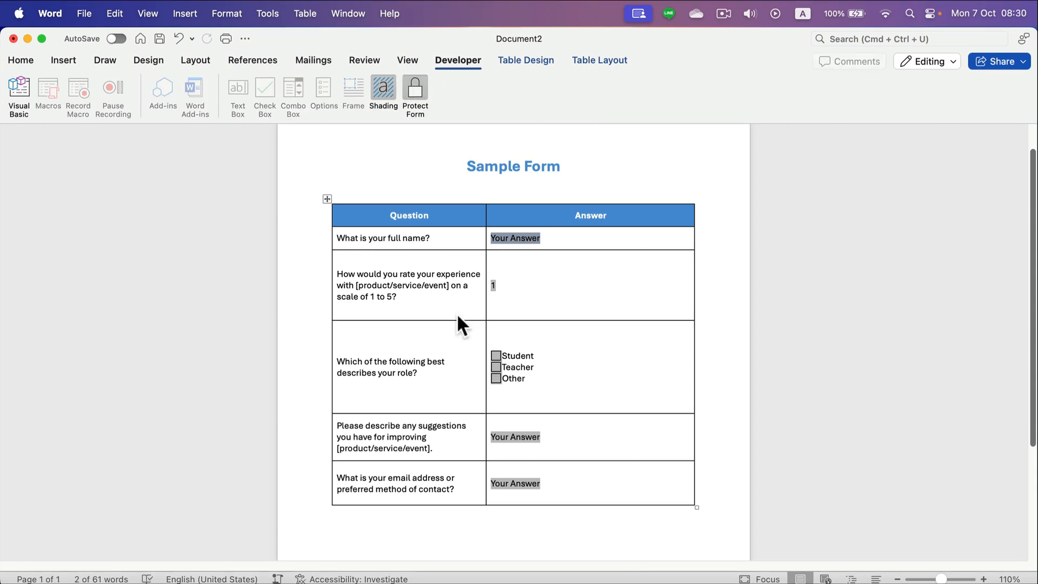
mouse_move(487, 303)
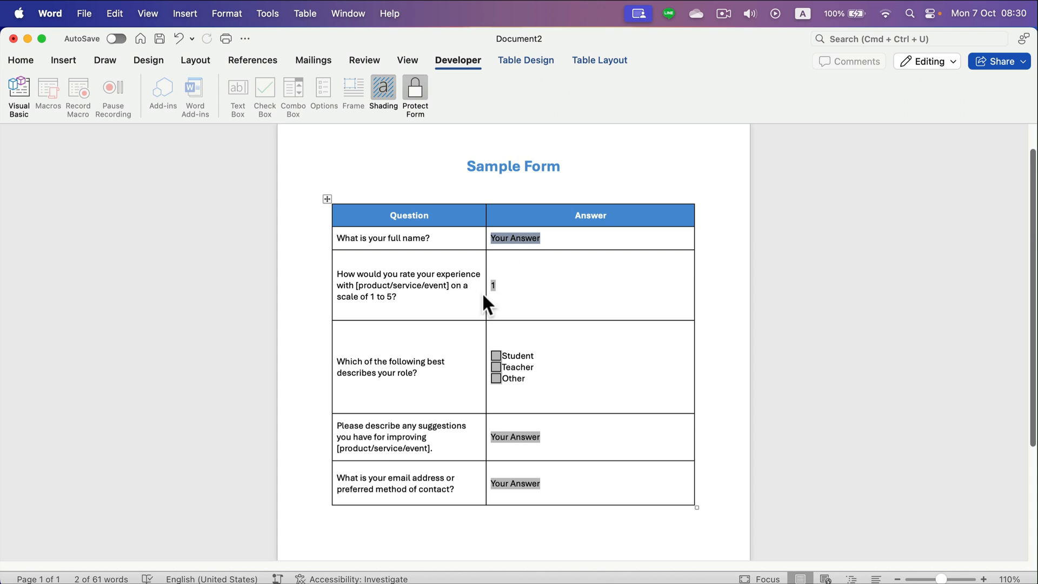
mouse_move(501, 390)
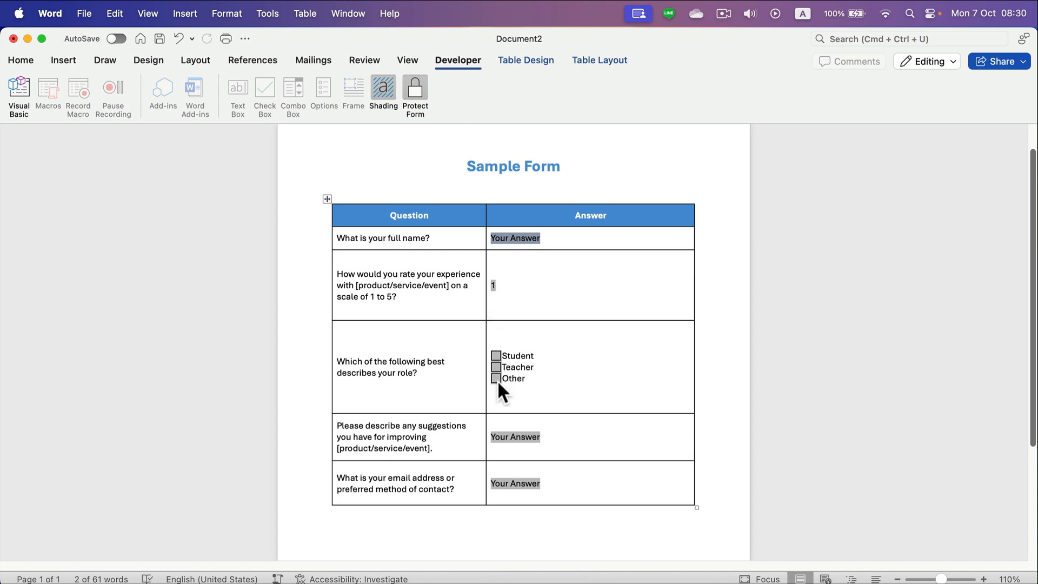
mouse_move(612, 503)
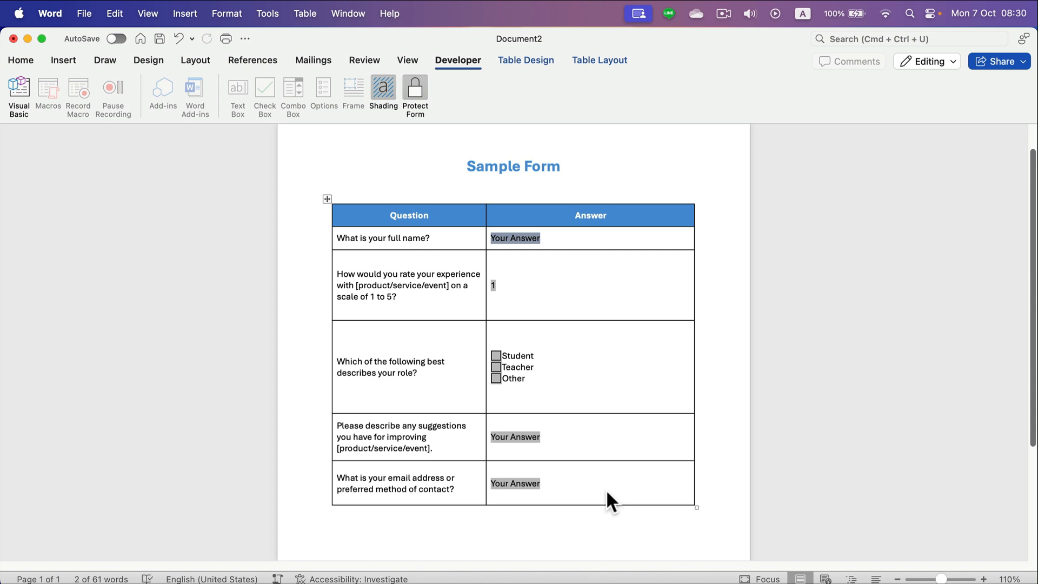
mouse_move(41, 50)
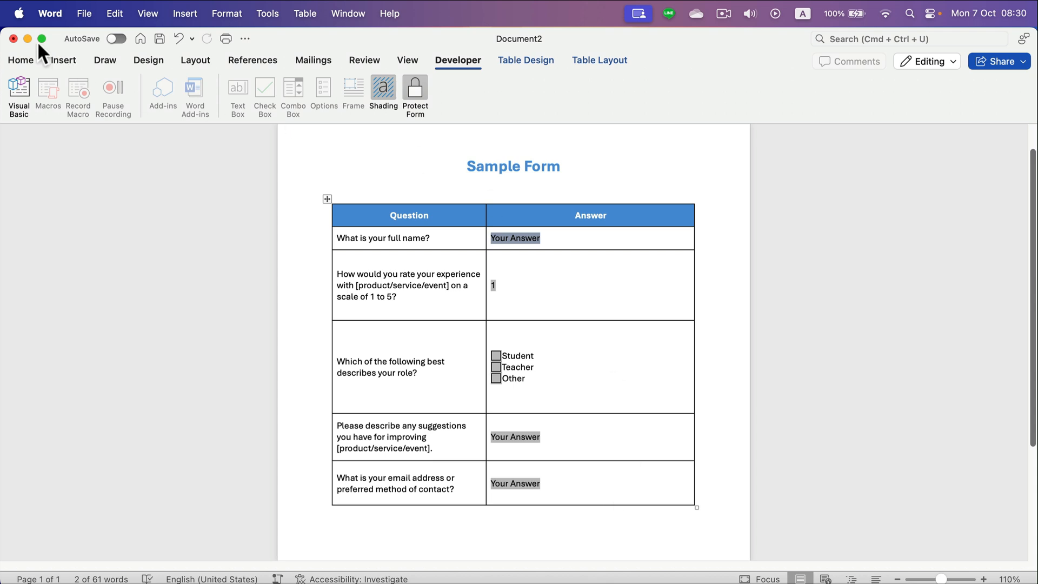
Test the protected form by choosing rating 3 and ticking Student and Teacher.
click(20, 60)
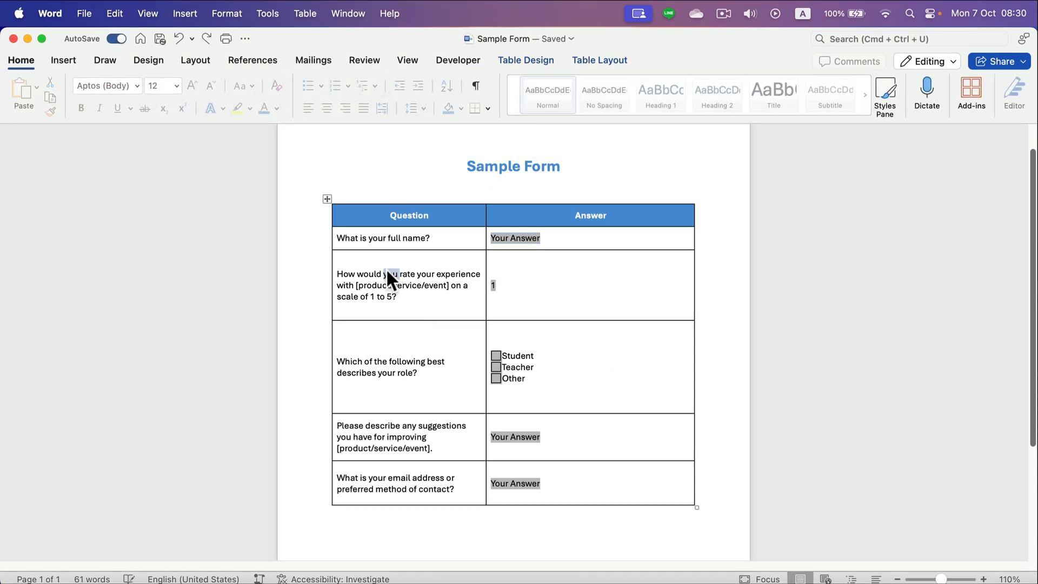
mouse_move(386, 245)
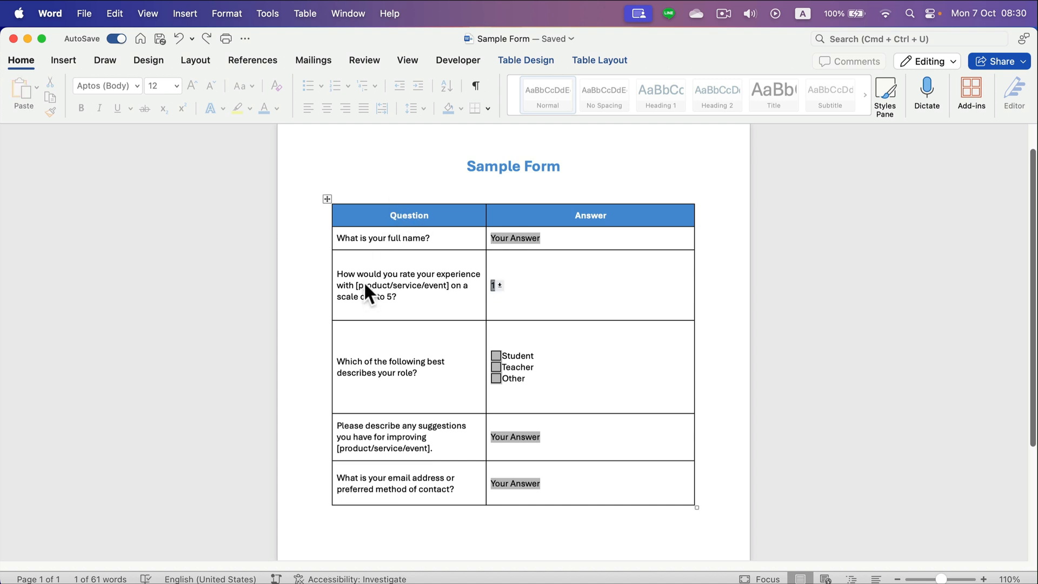
mouse_move(422, 251)
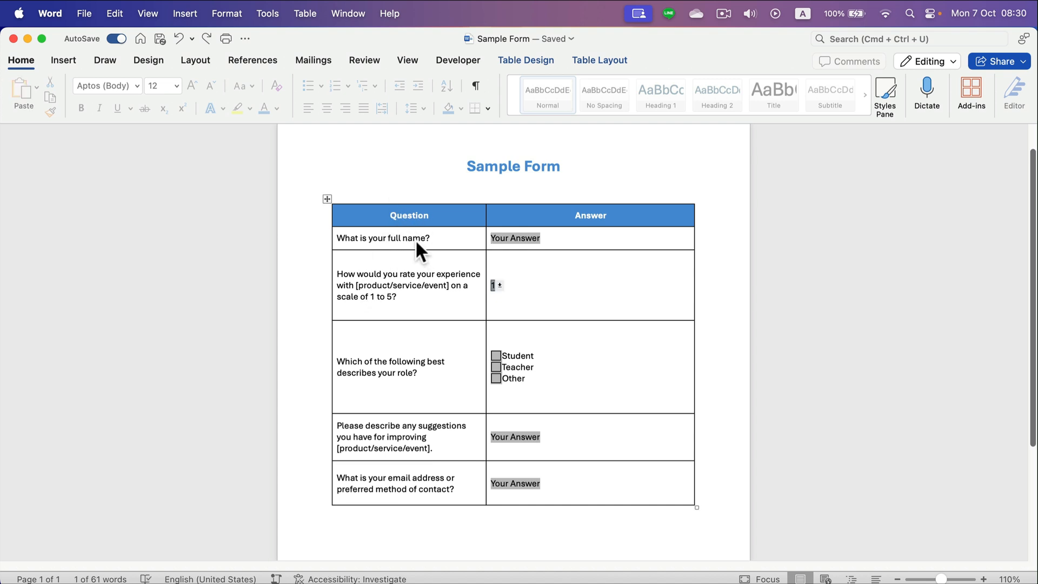
mouse_move(515, 245)
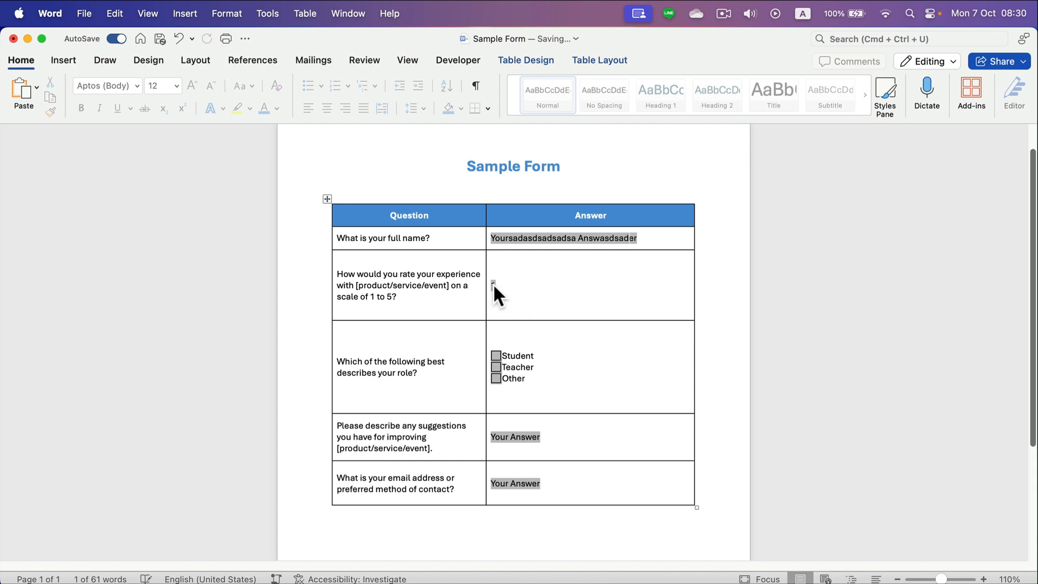
click(497, 285)
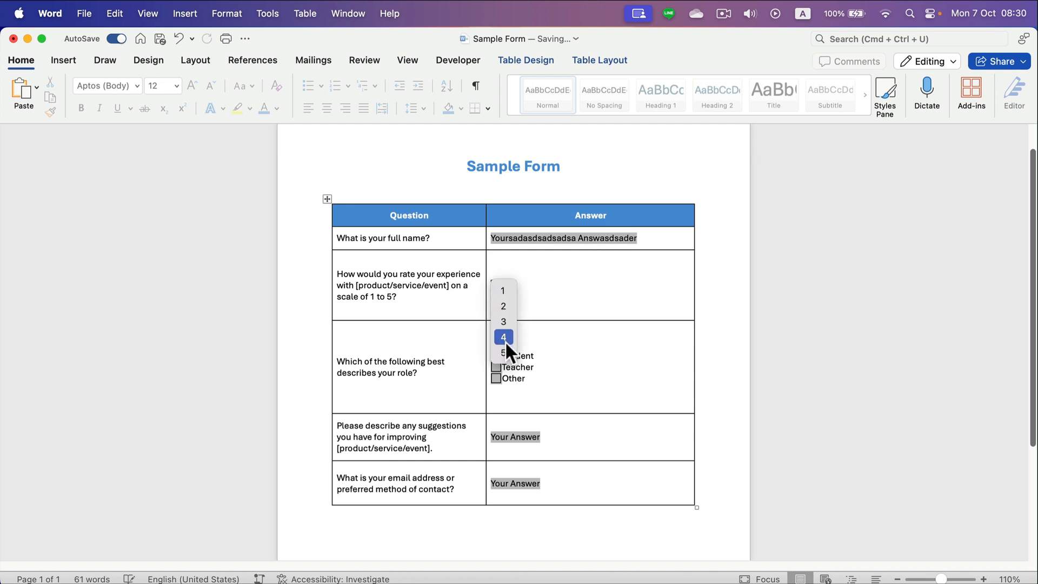
click(503, 322)
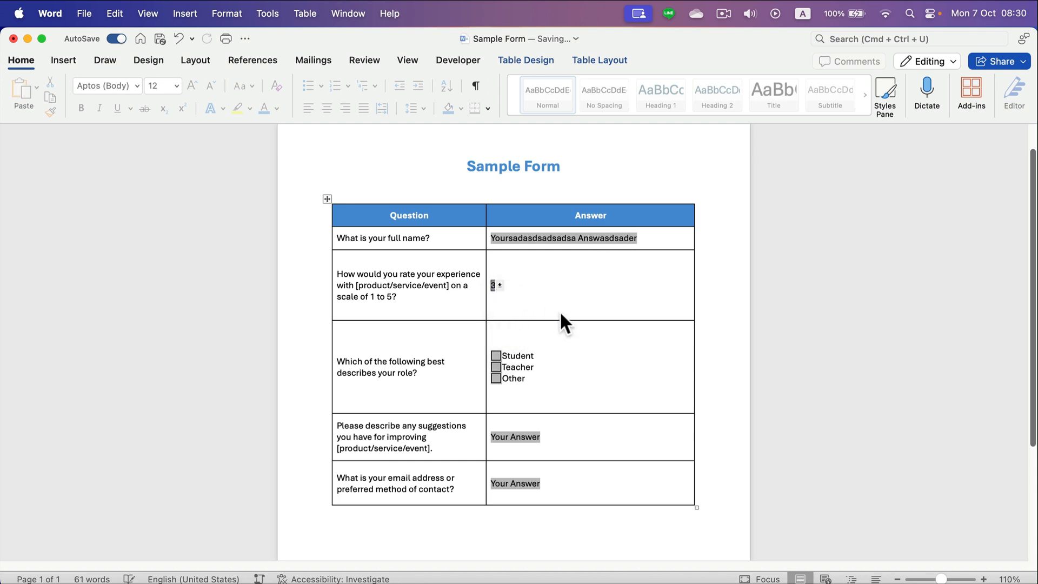
click(496, 356)
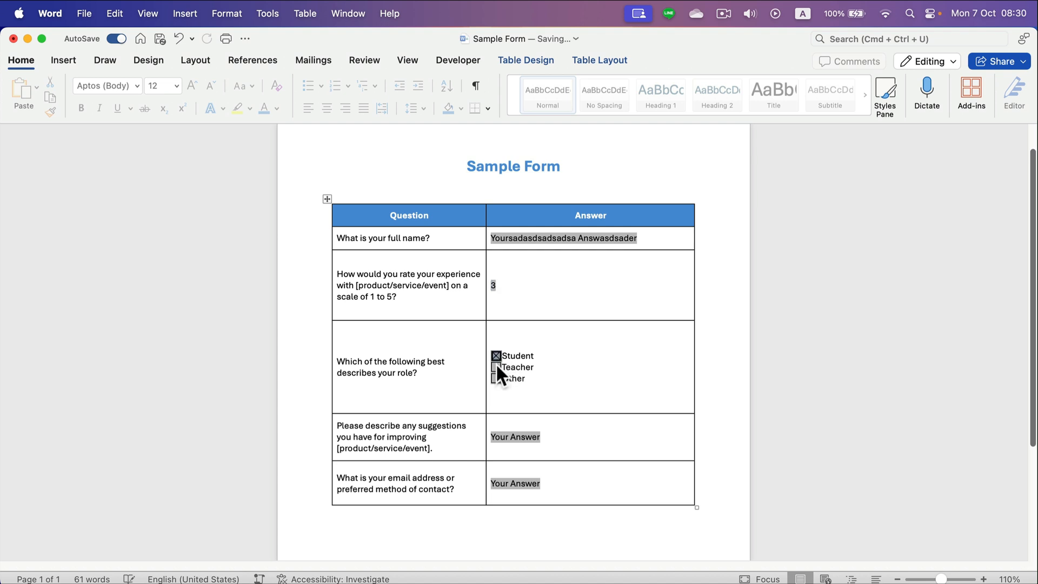
click(496, 368)
text(asdasdasdsada)
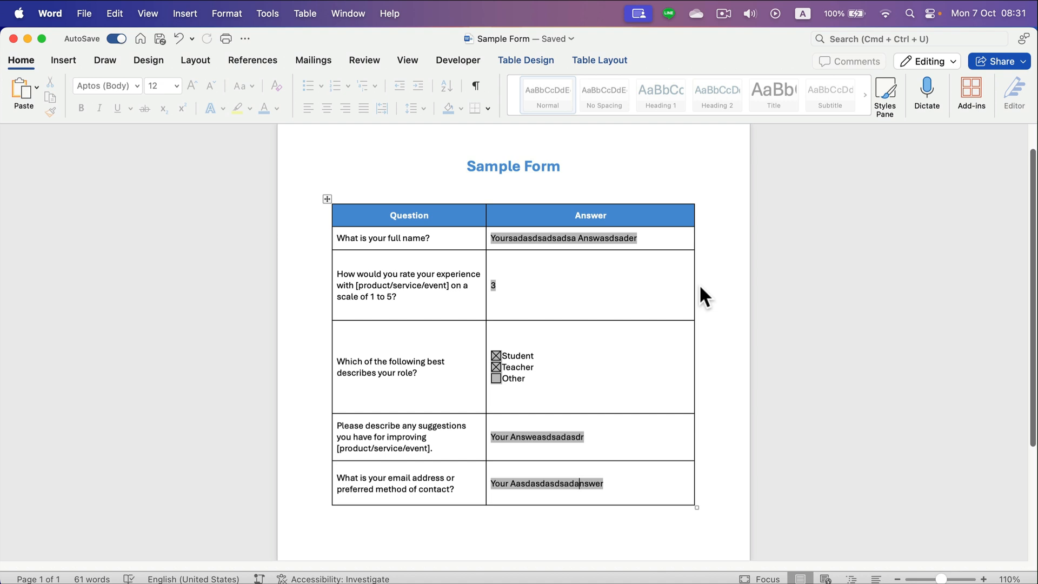
mouse_move(457, 60)
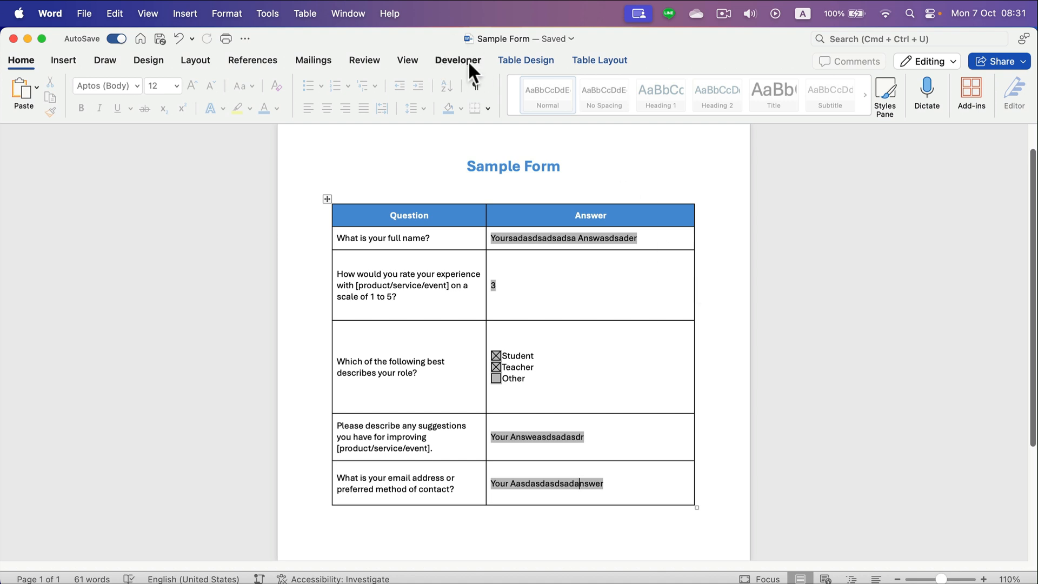
mouse_move(520, 381)
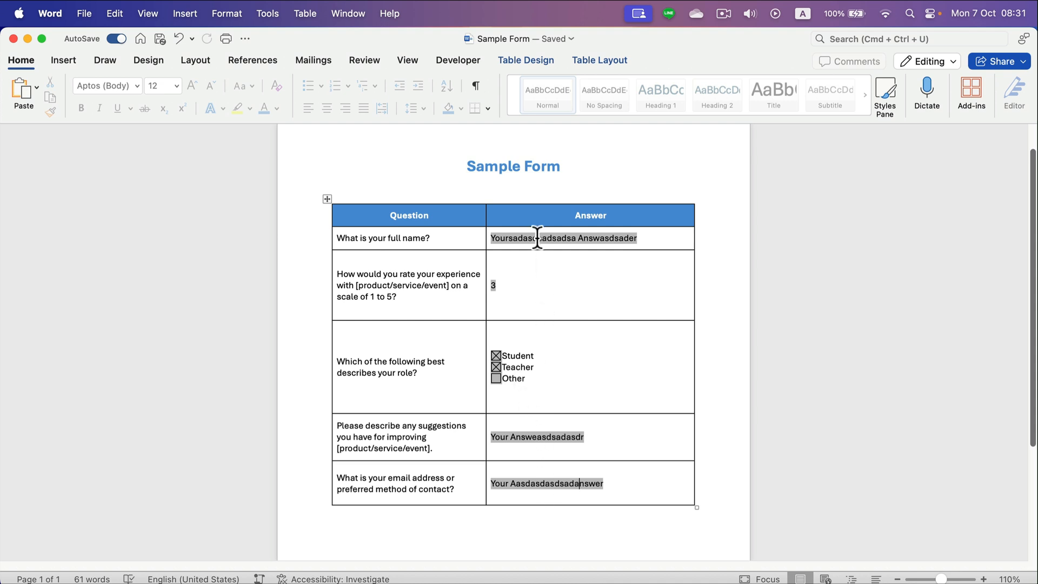
click(526, 60)
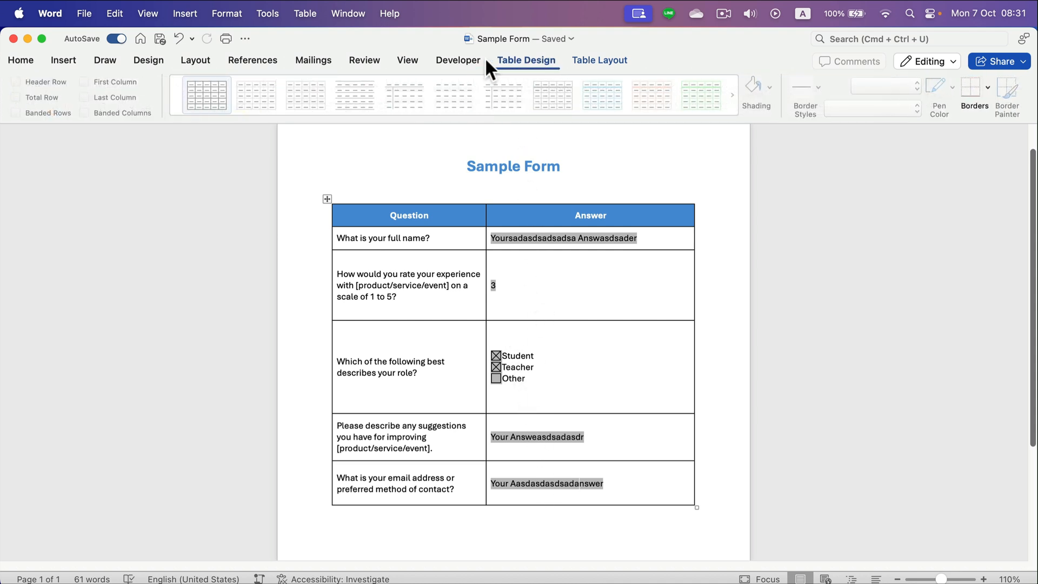
click(458, 60)
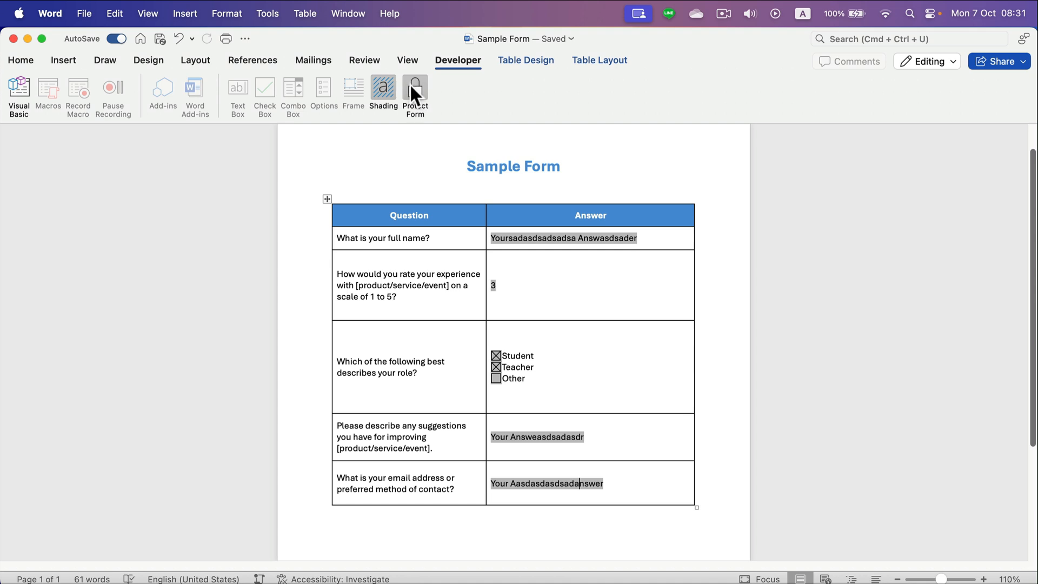